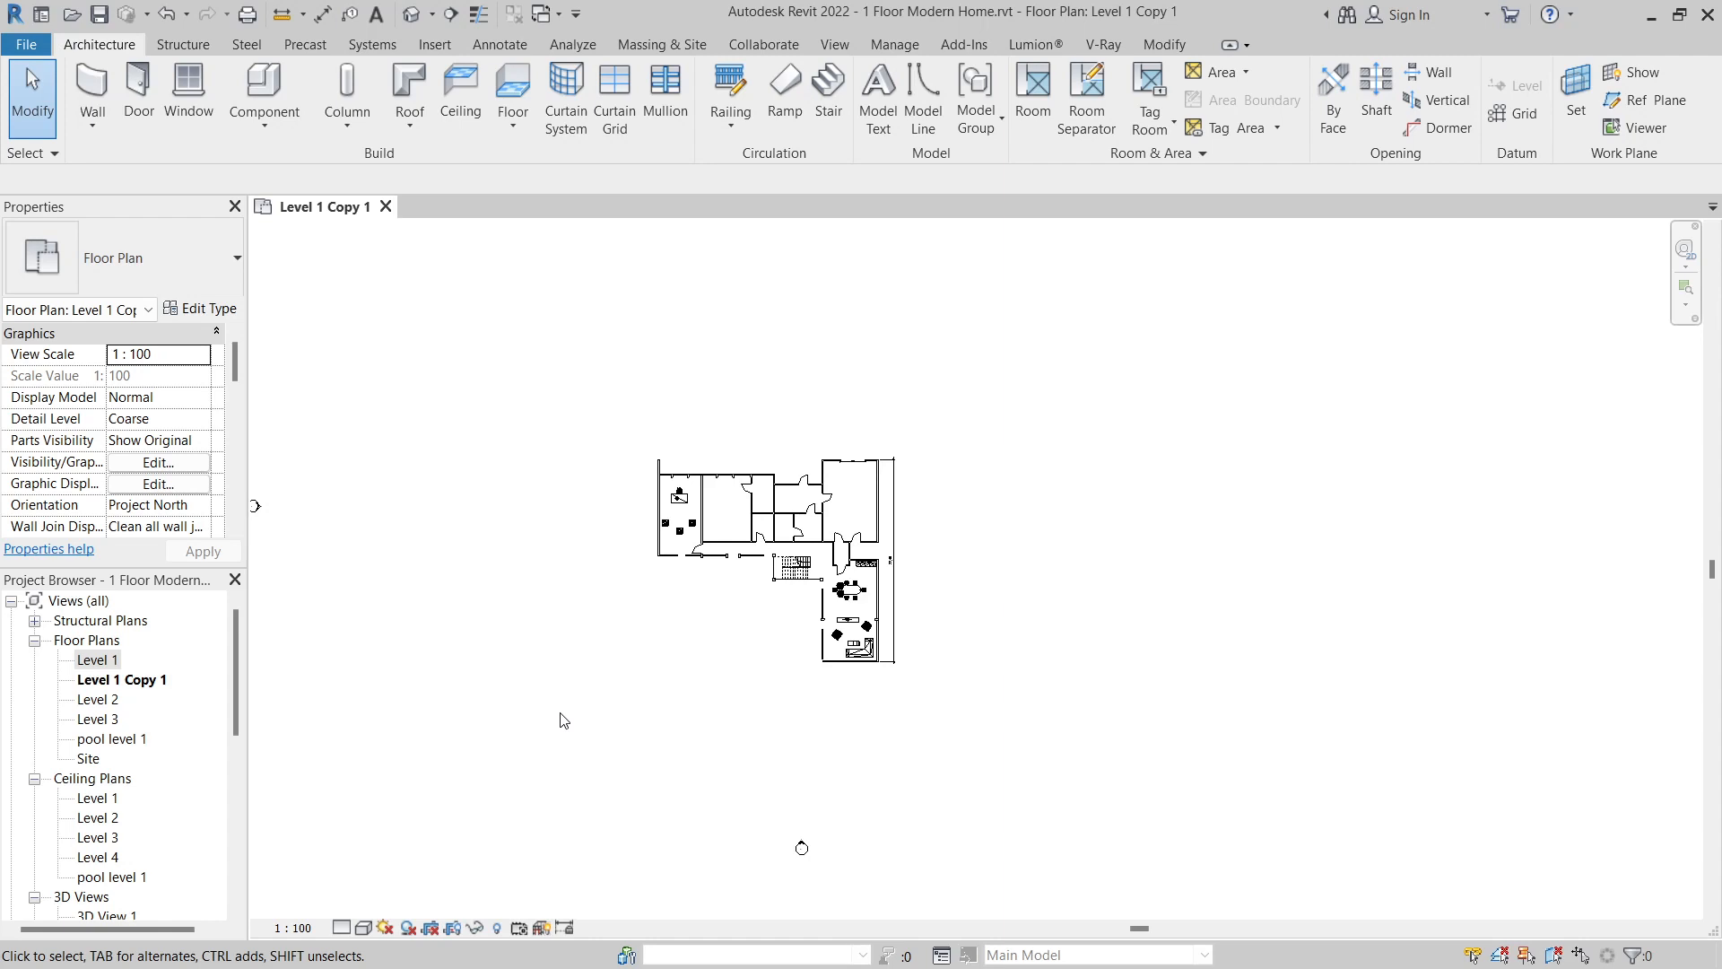
mouse_move(103, 689)
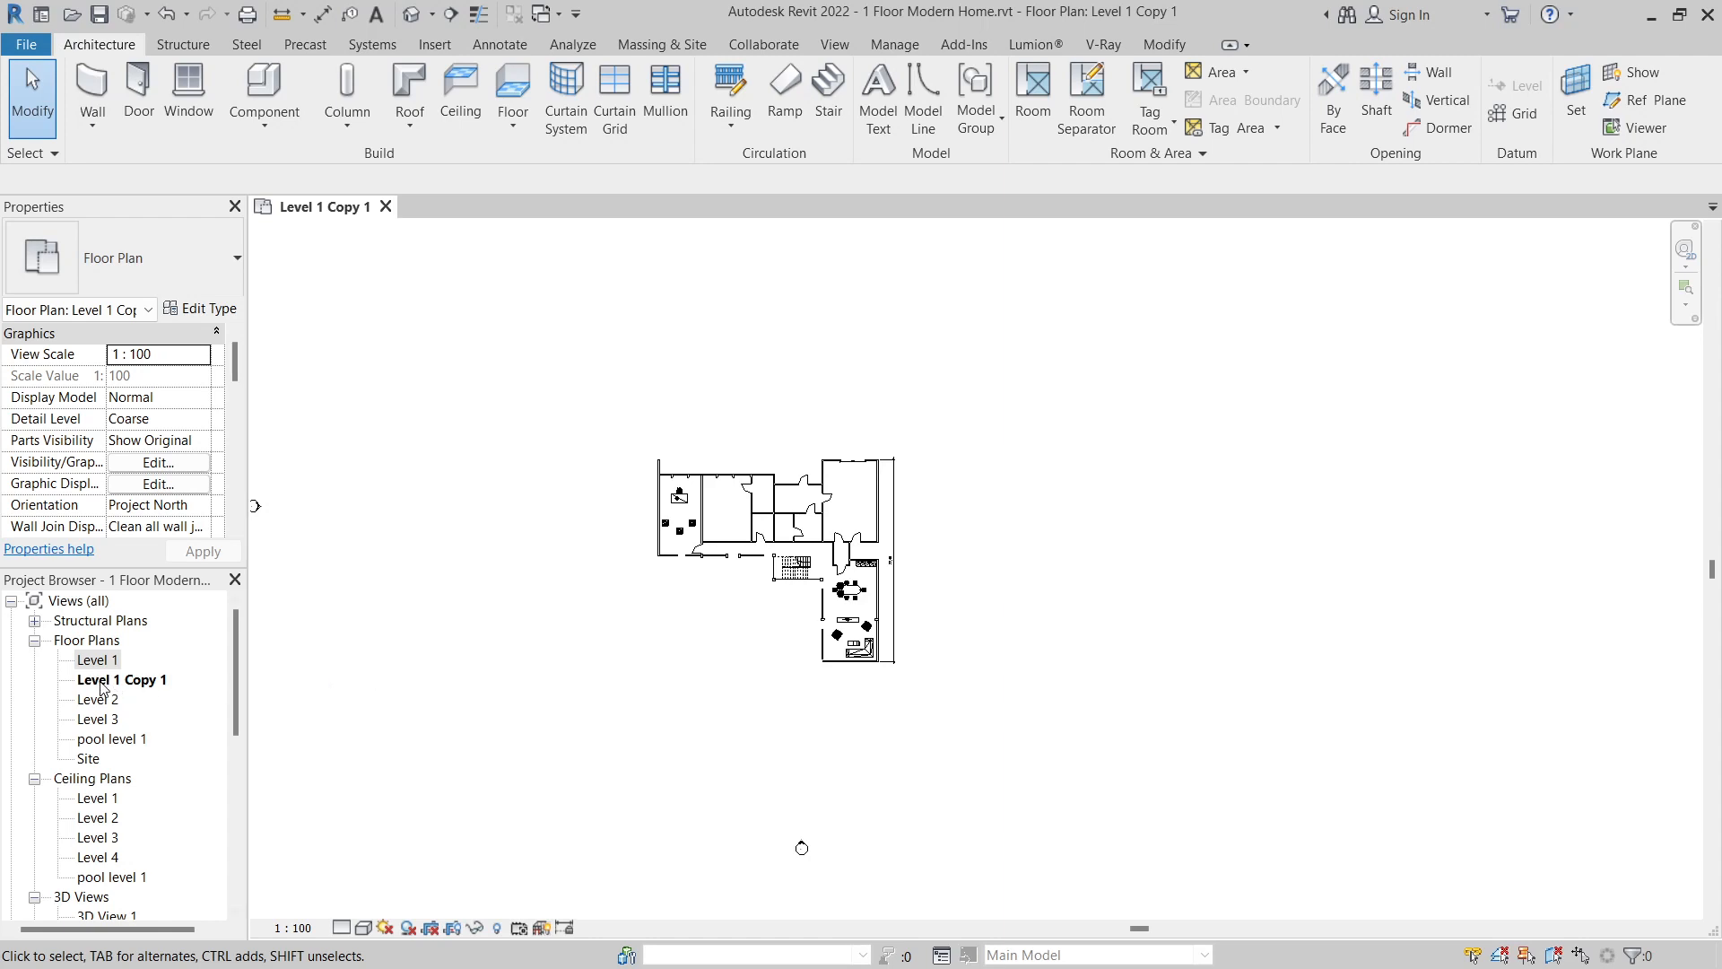
mouse_move(104, 690)
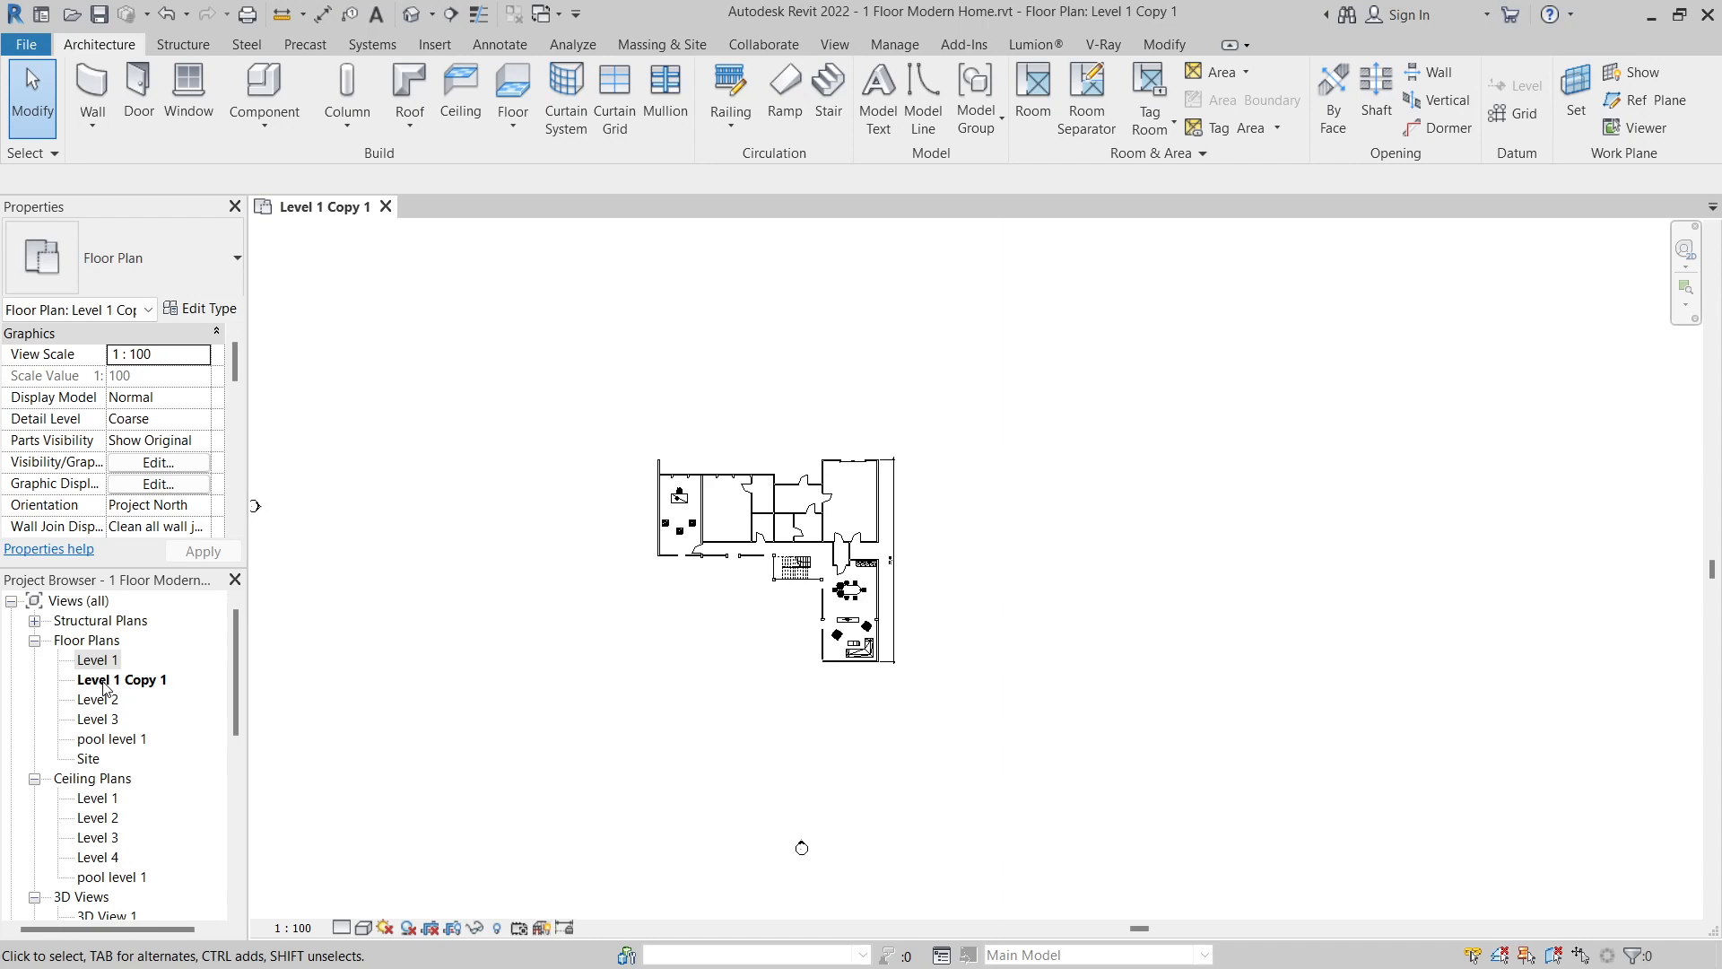
mouse_move(238, 696)
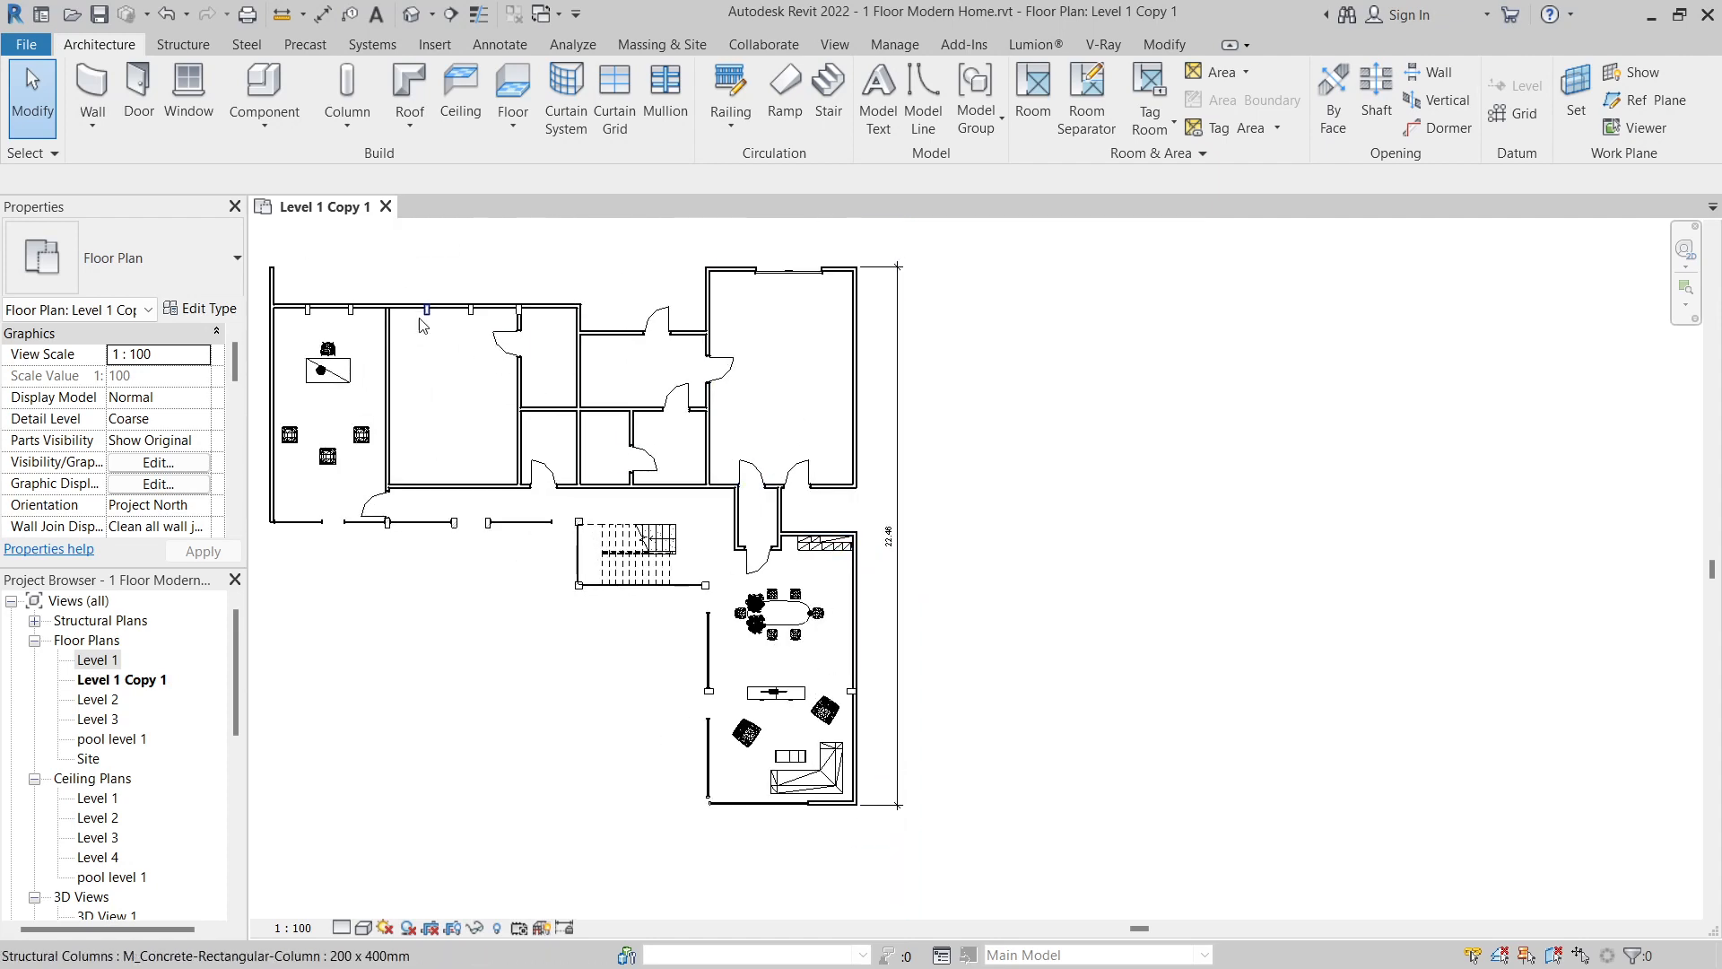
- Open the DWG Export dialog for the Level 1 Copy 1 floor plan via File > Export > CAD Formats
click(25, 44)
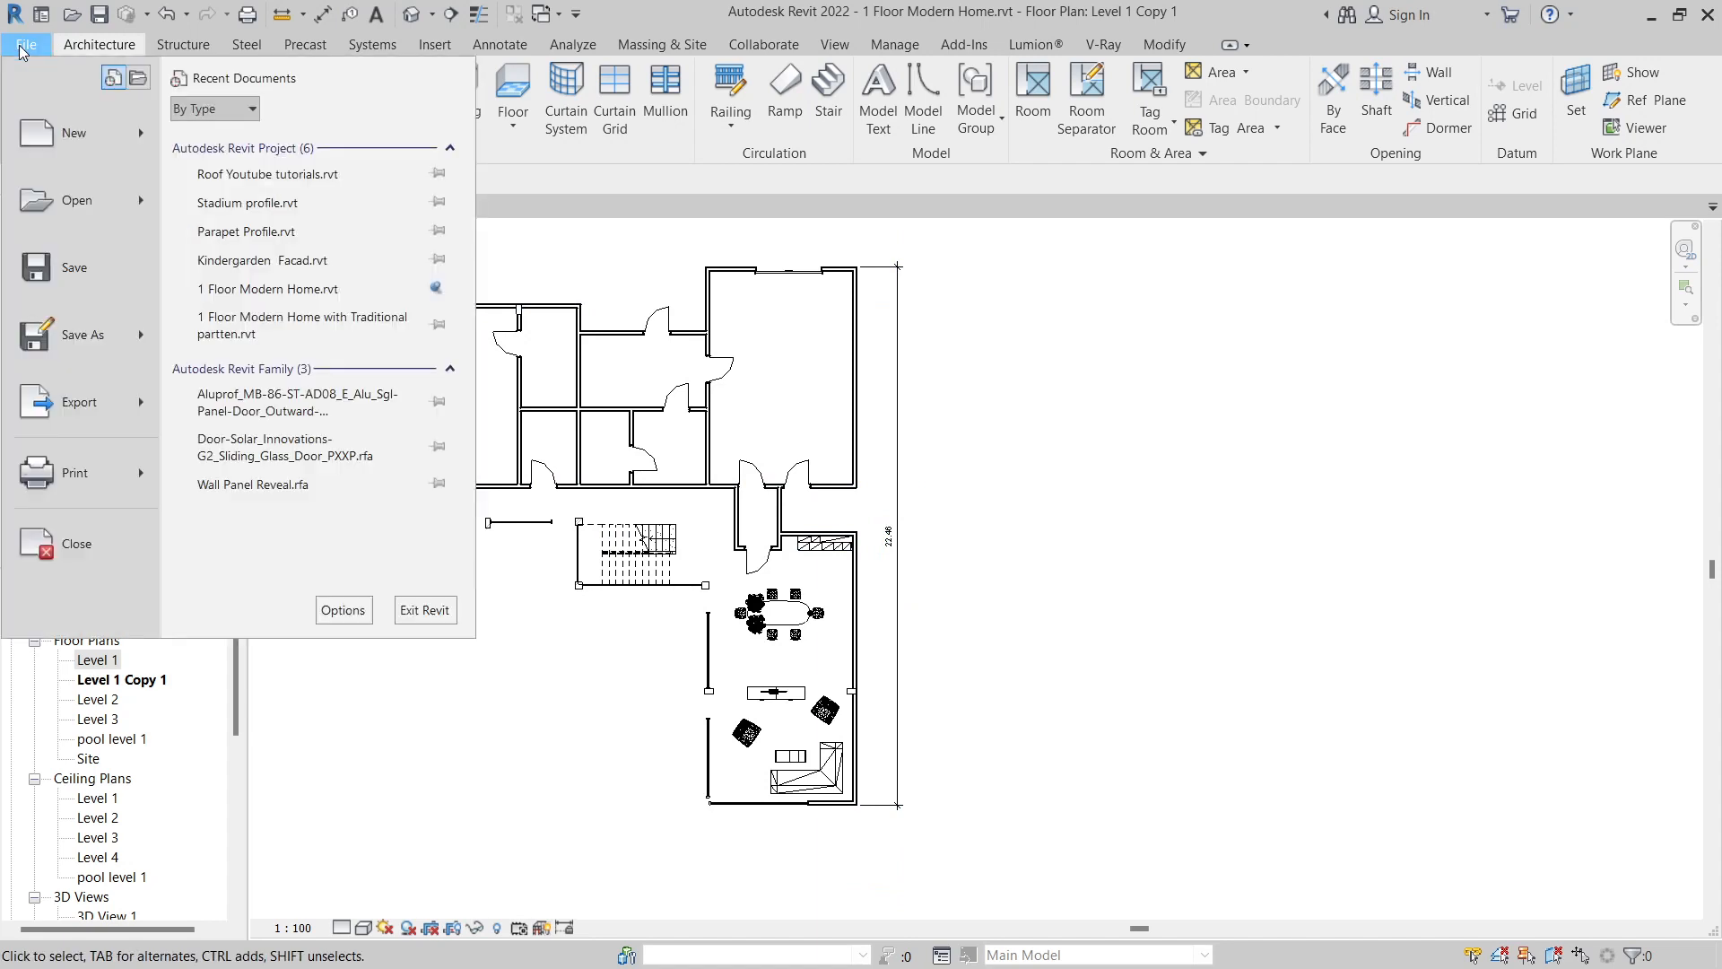
mouse_move(33, 82)
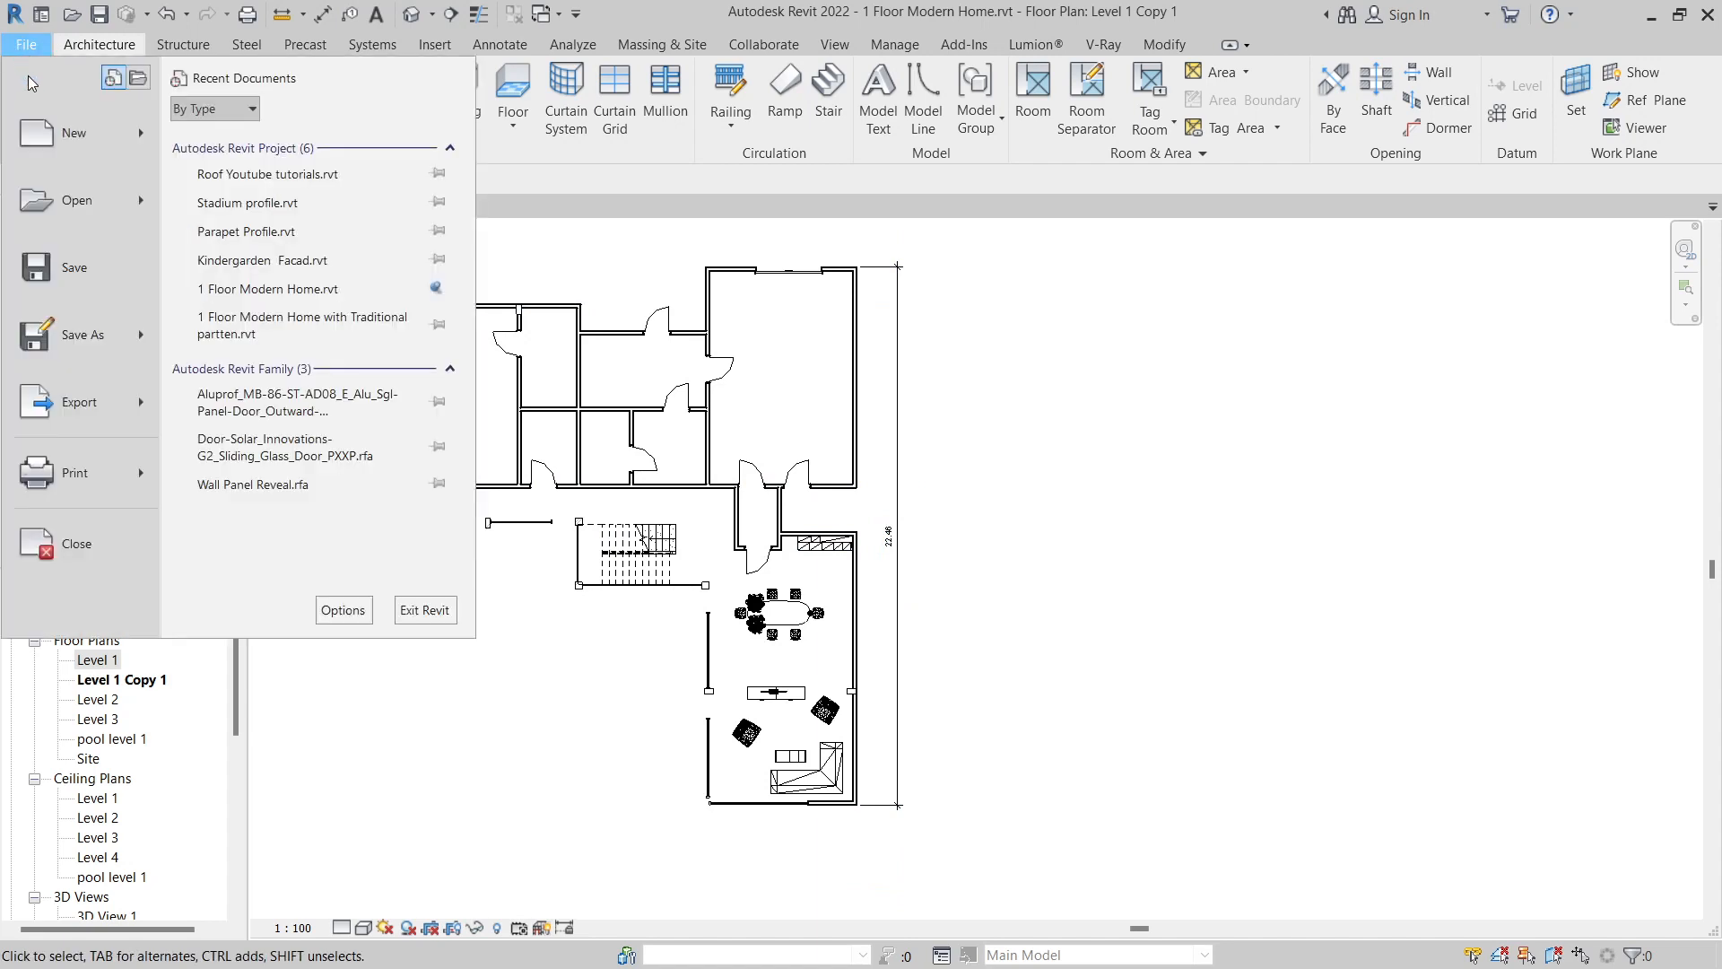
click(79, 401)
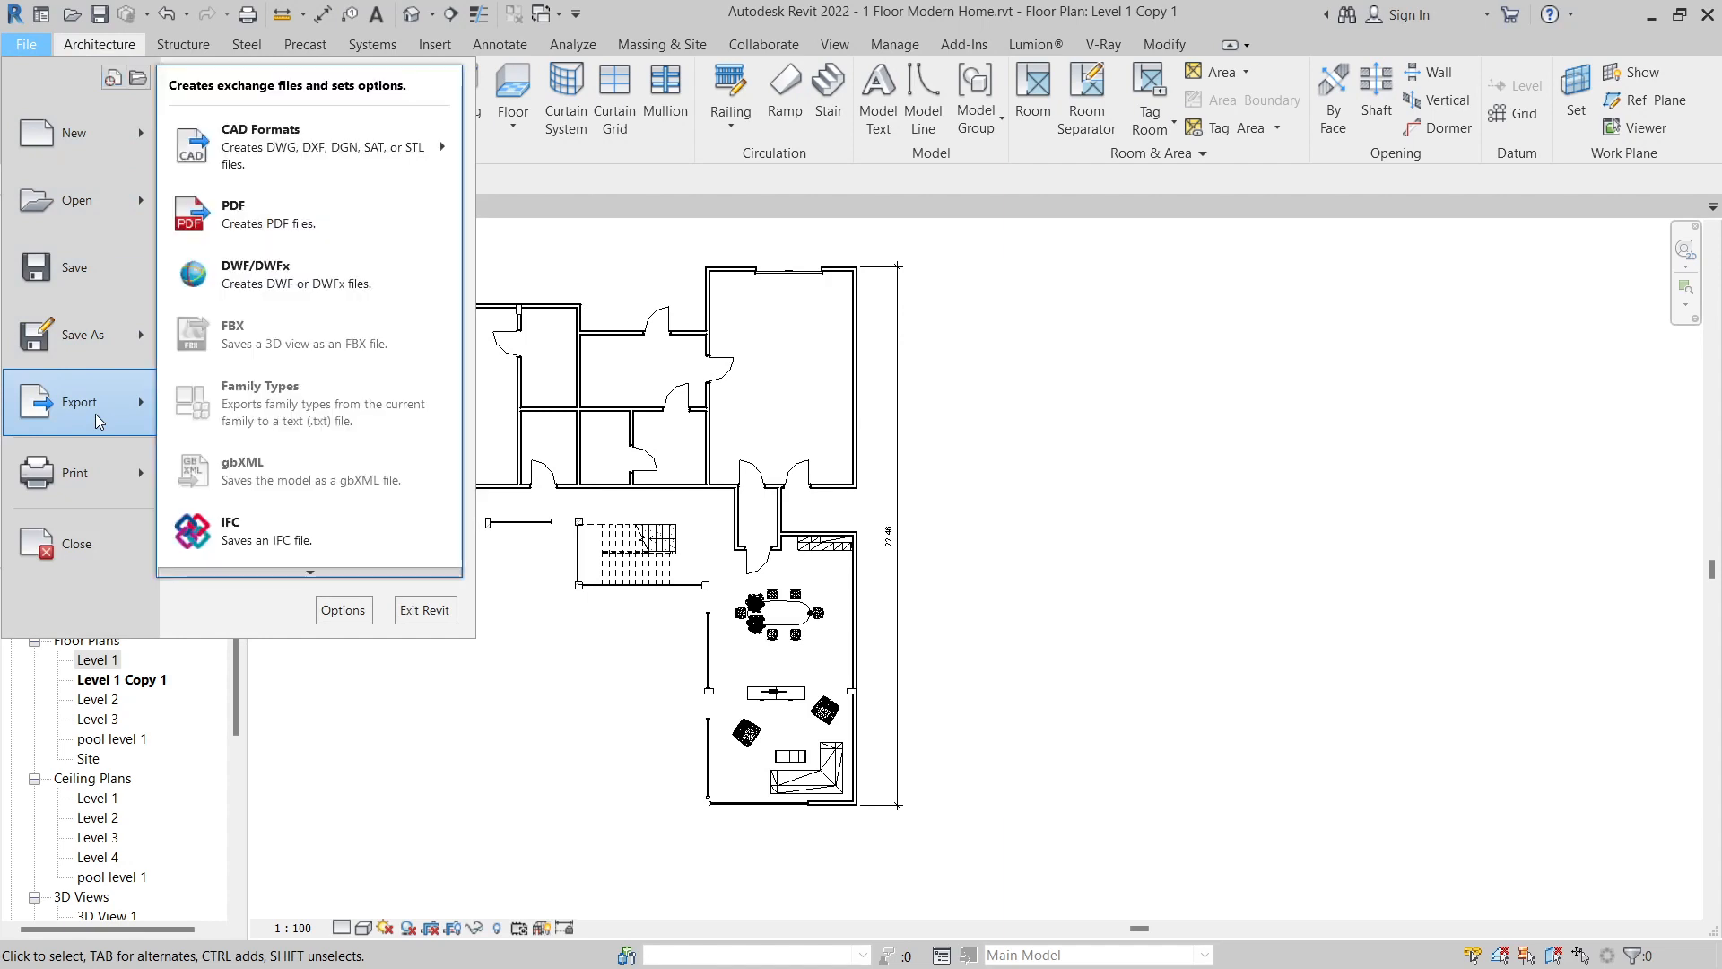
mouse_move(260, 153)
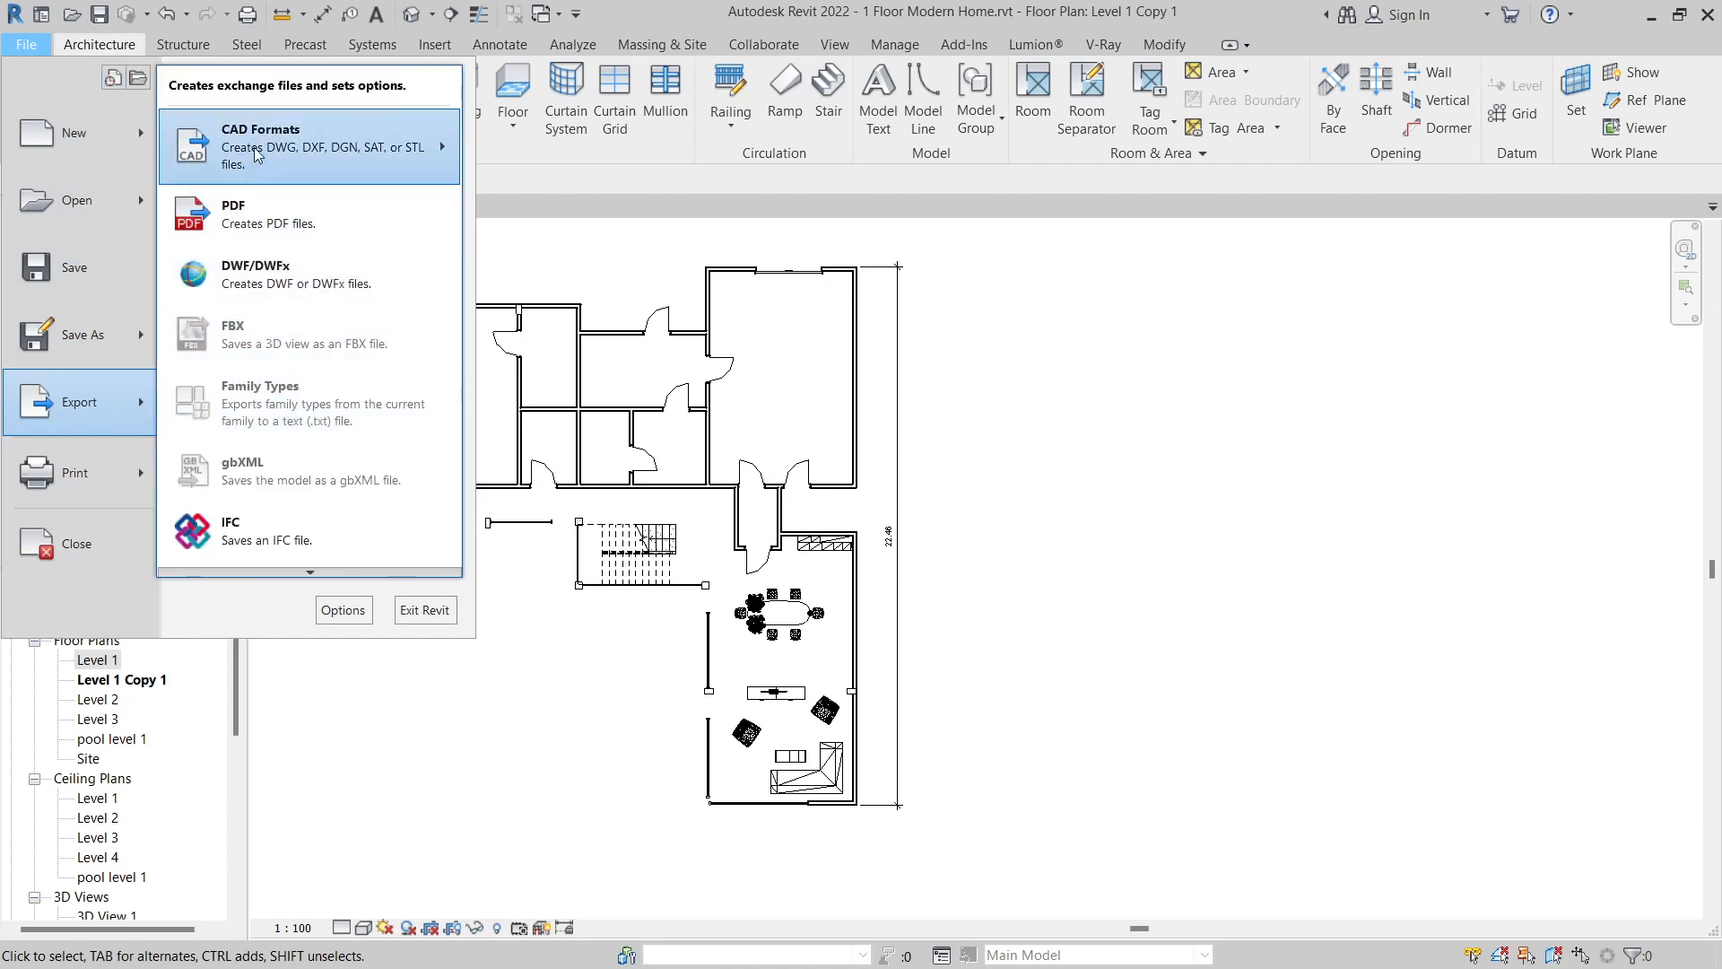
click(260, 146)
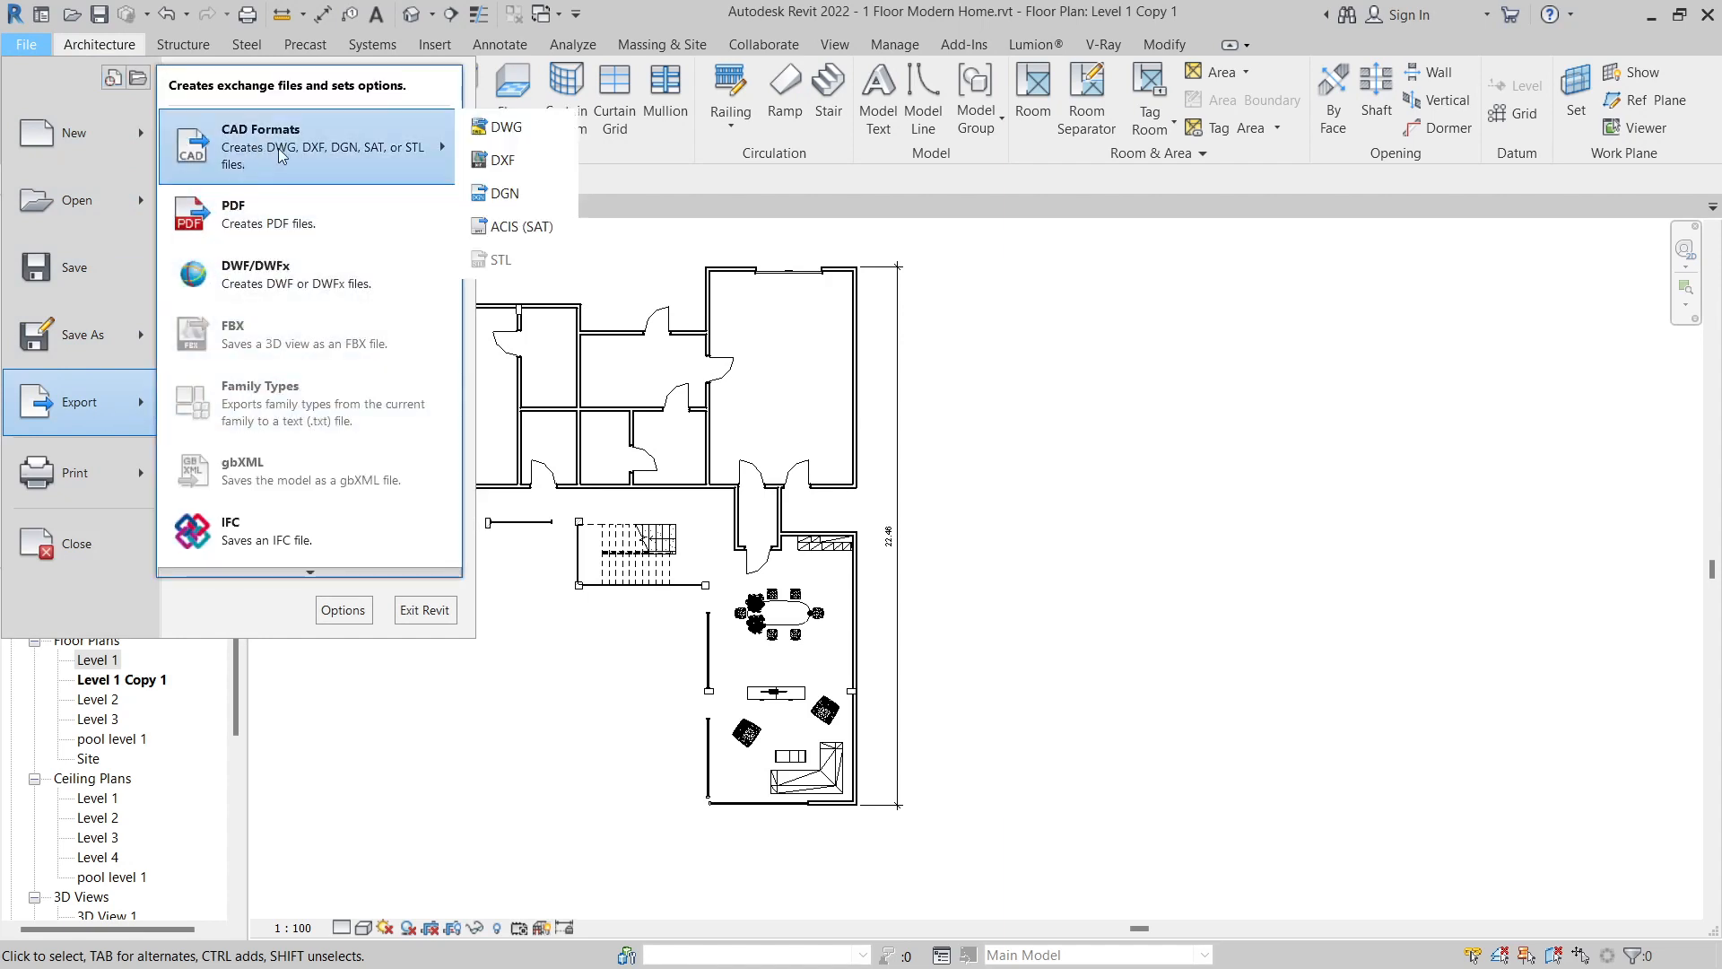
click(500, 126)
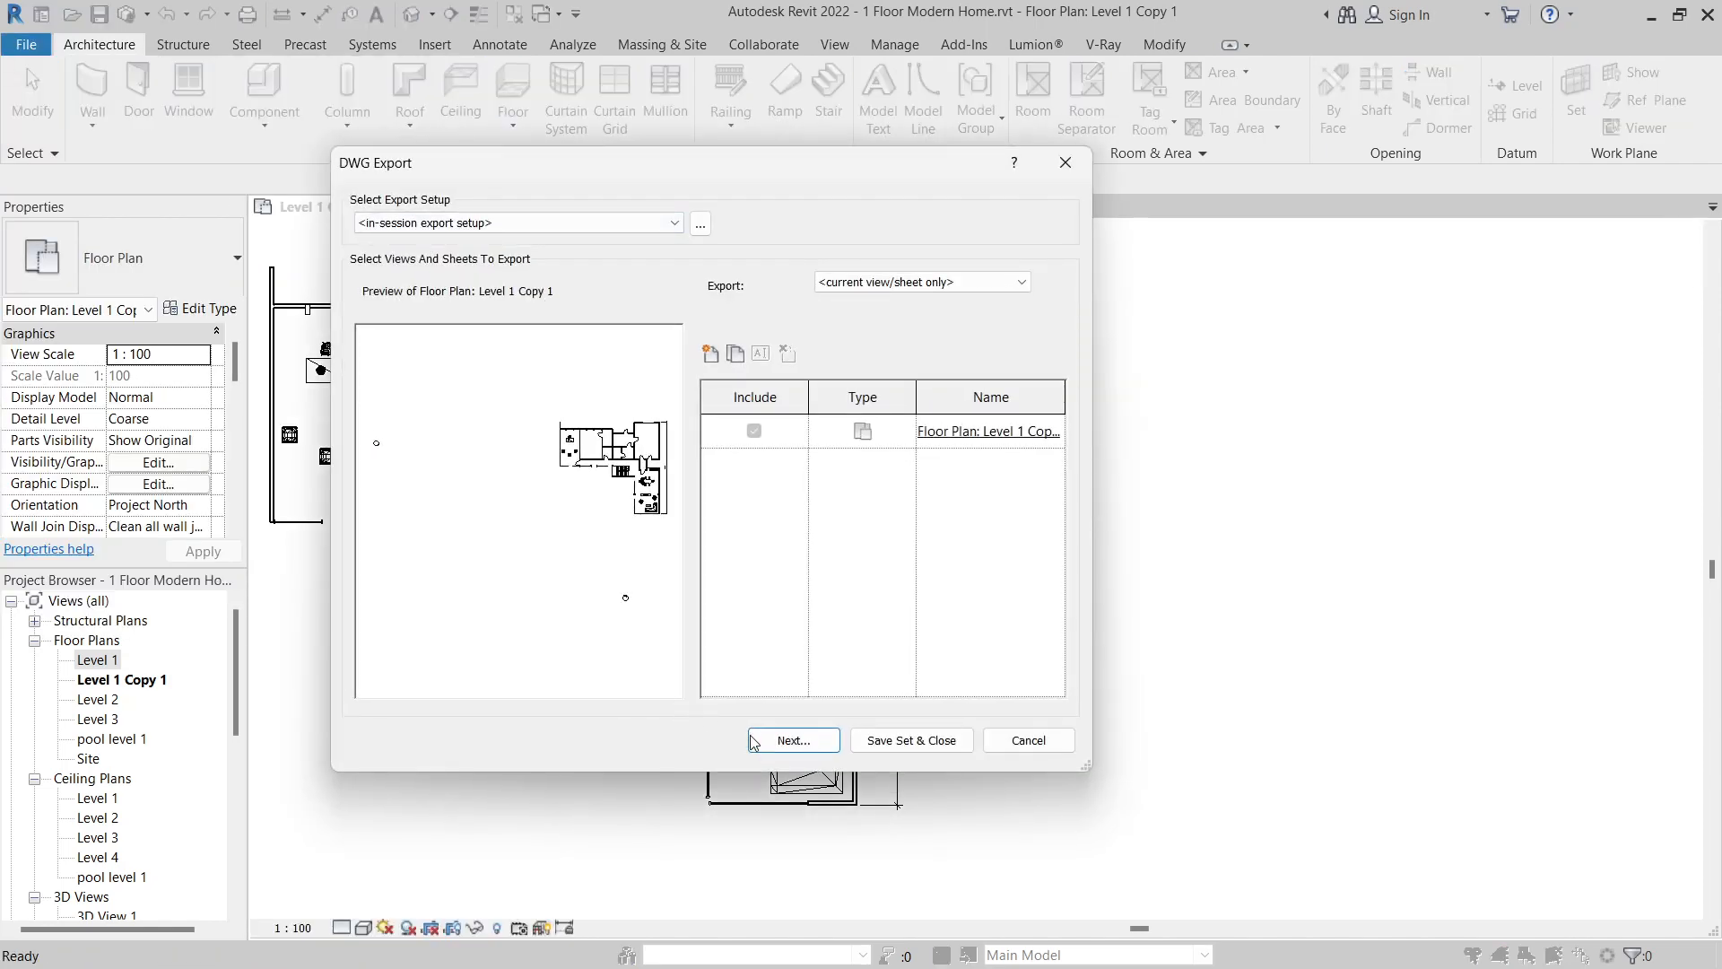
- Export the plan as an AutoCAD 2018 DWG into the Revit folder, keeping the default file name
click(792, 739)
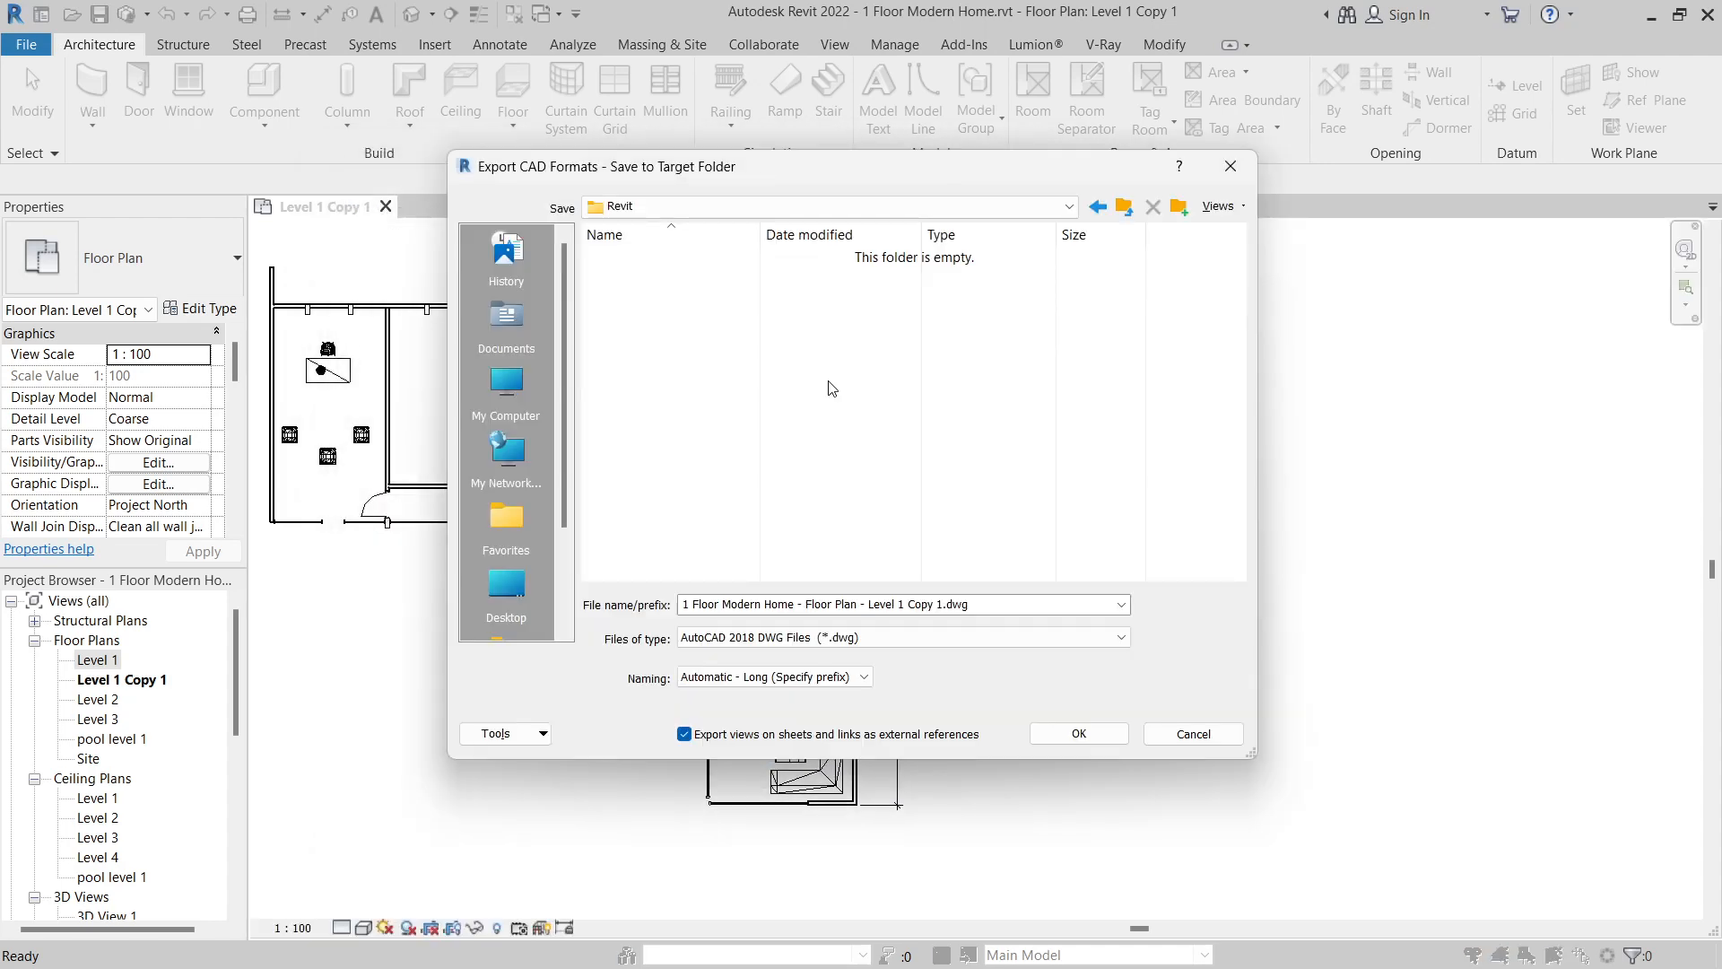
mouse_move(838, 396)
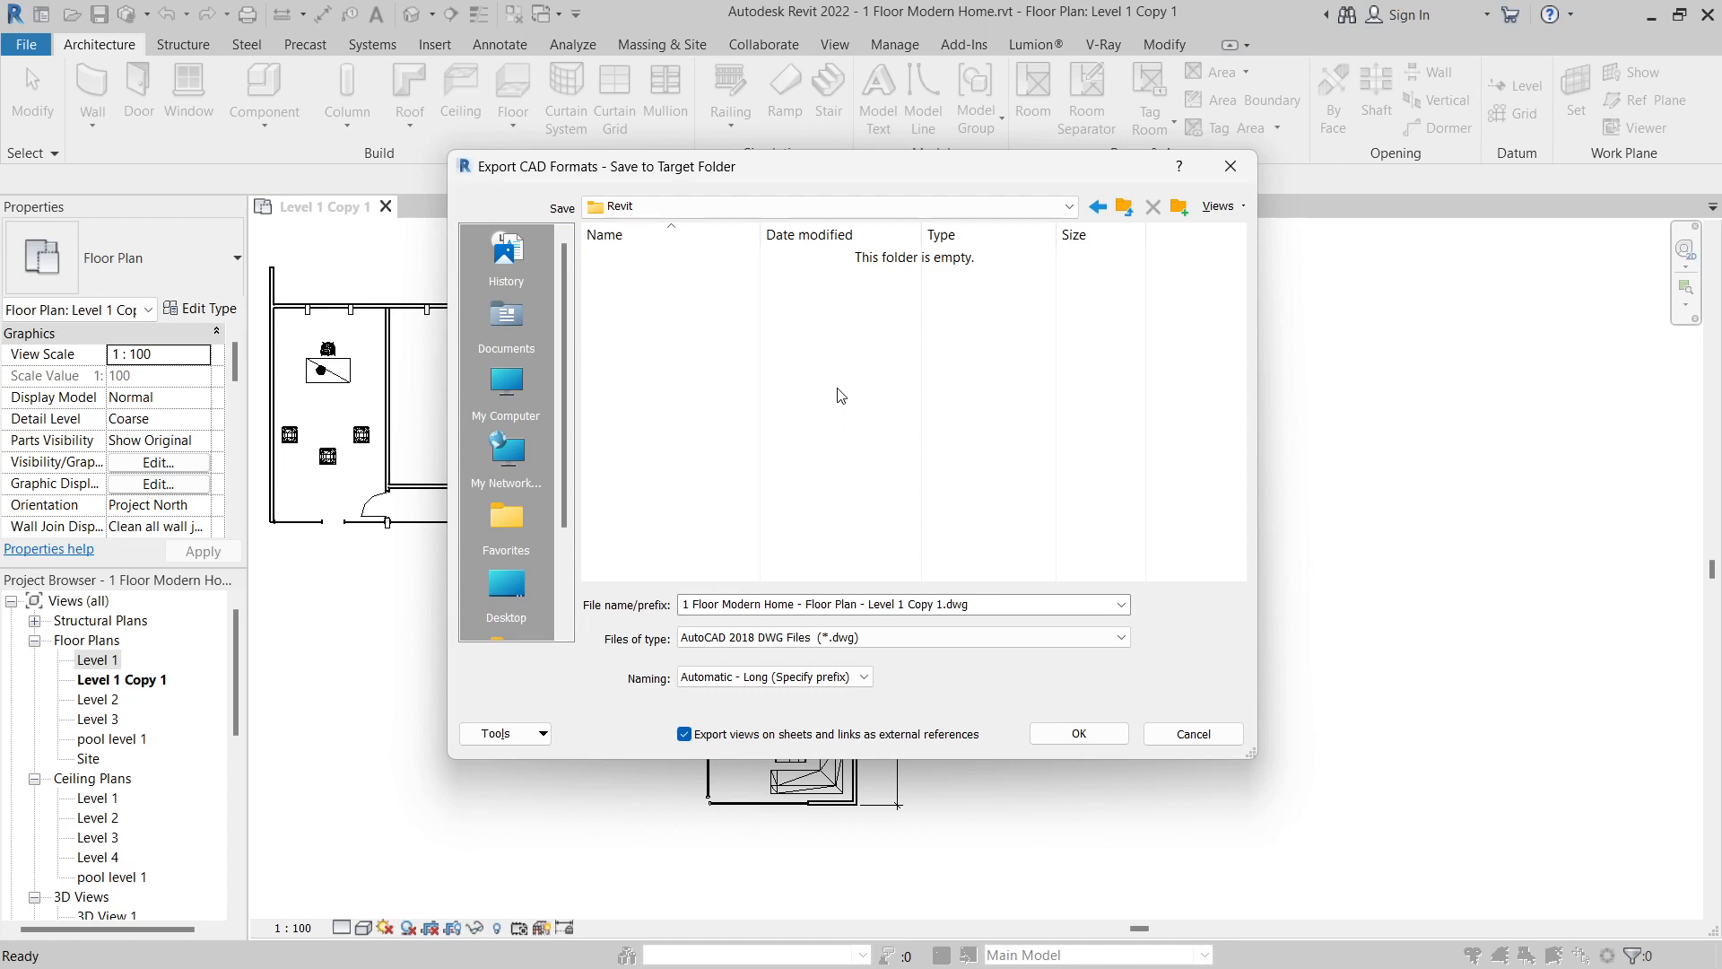
click(1077, 734)
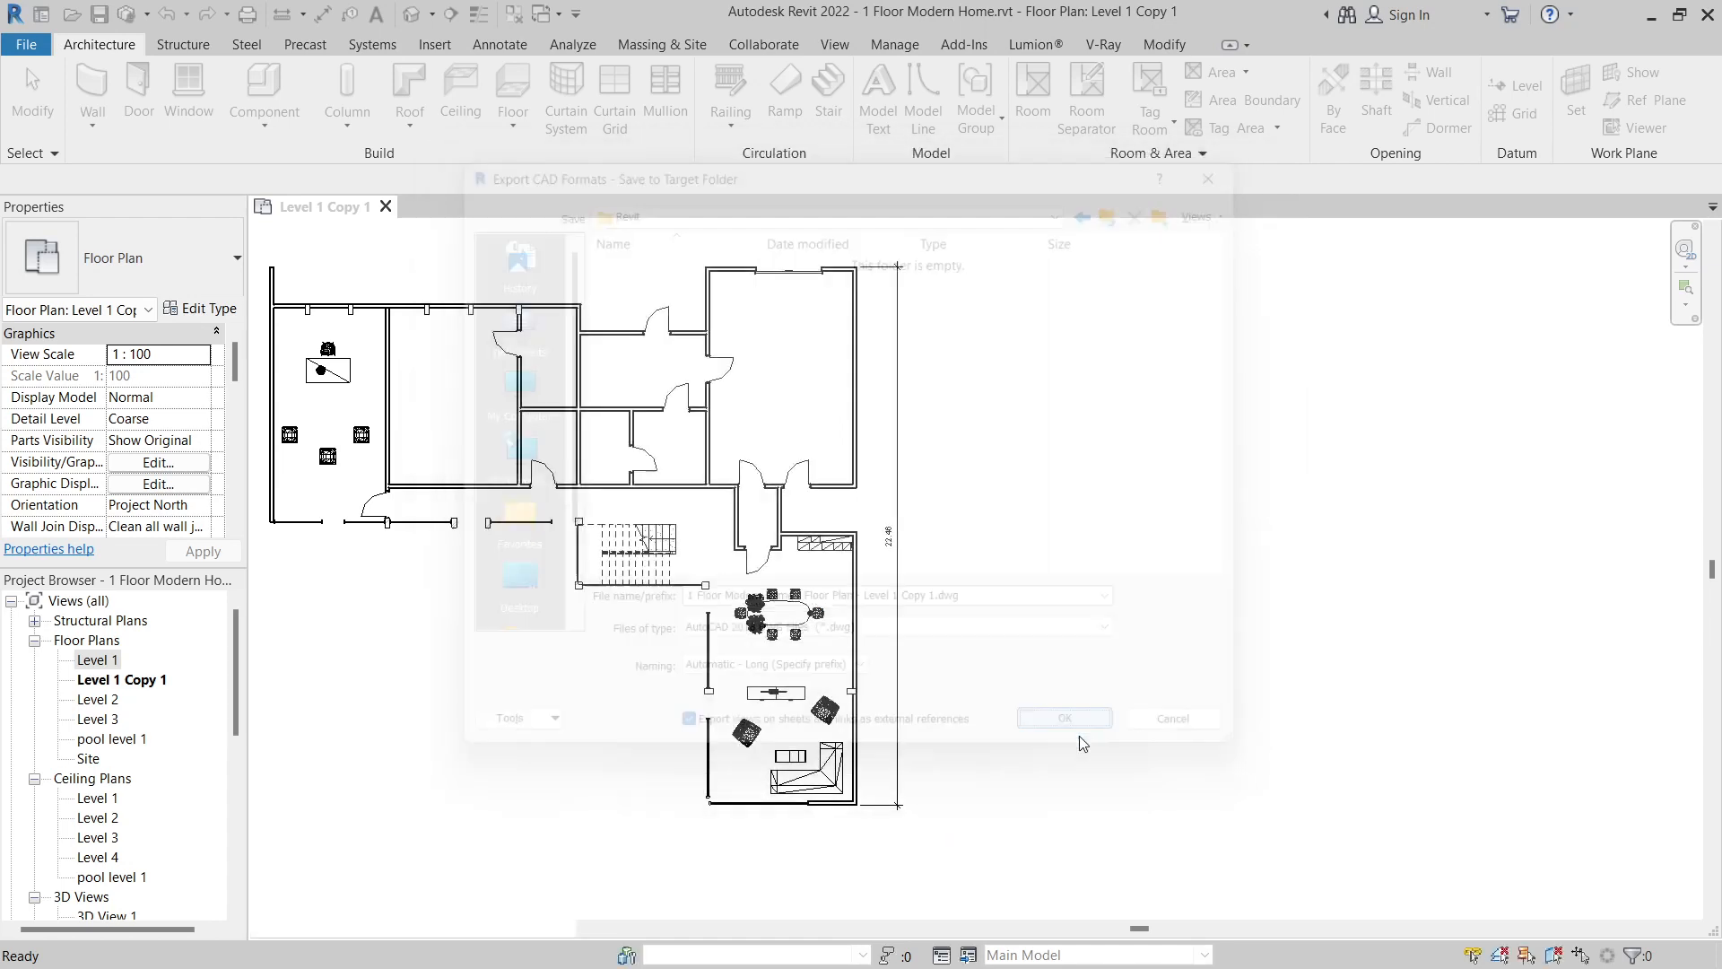
click(1062, 717)
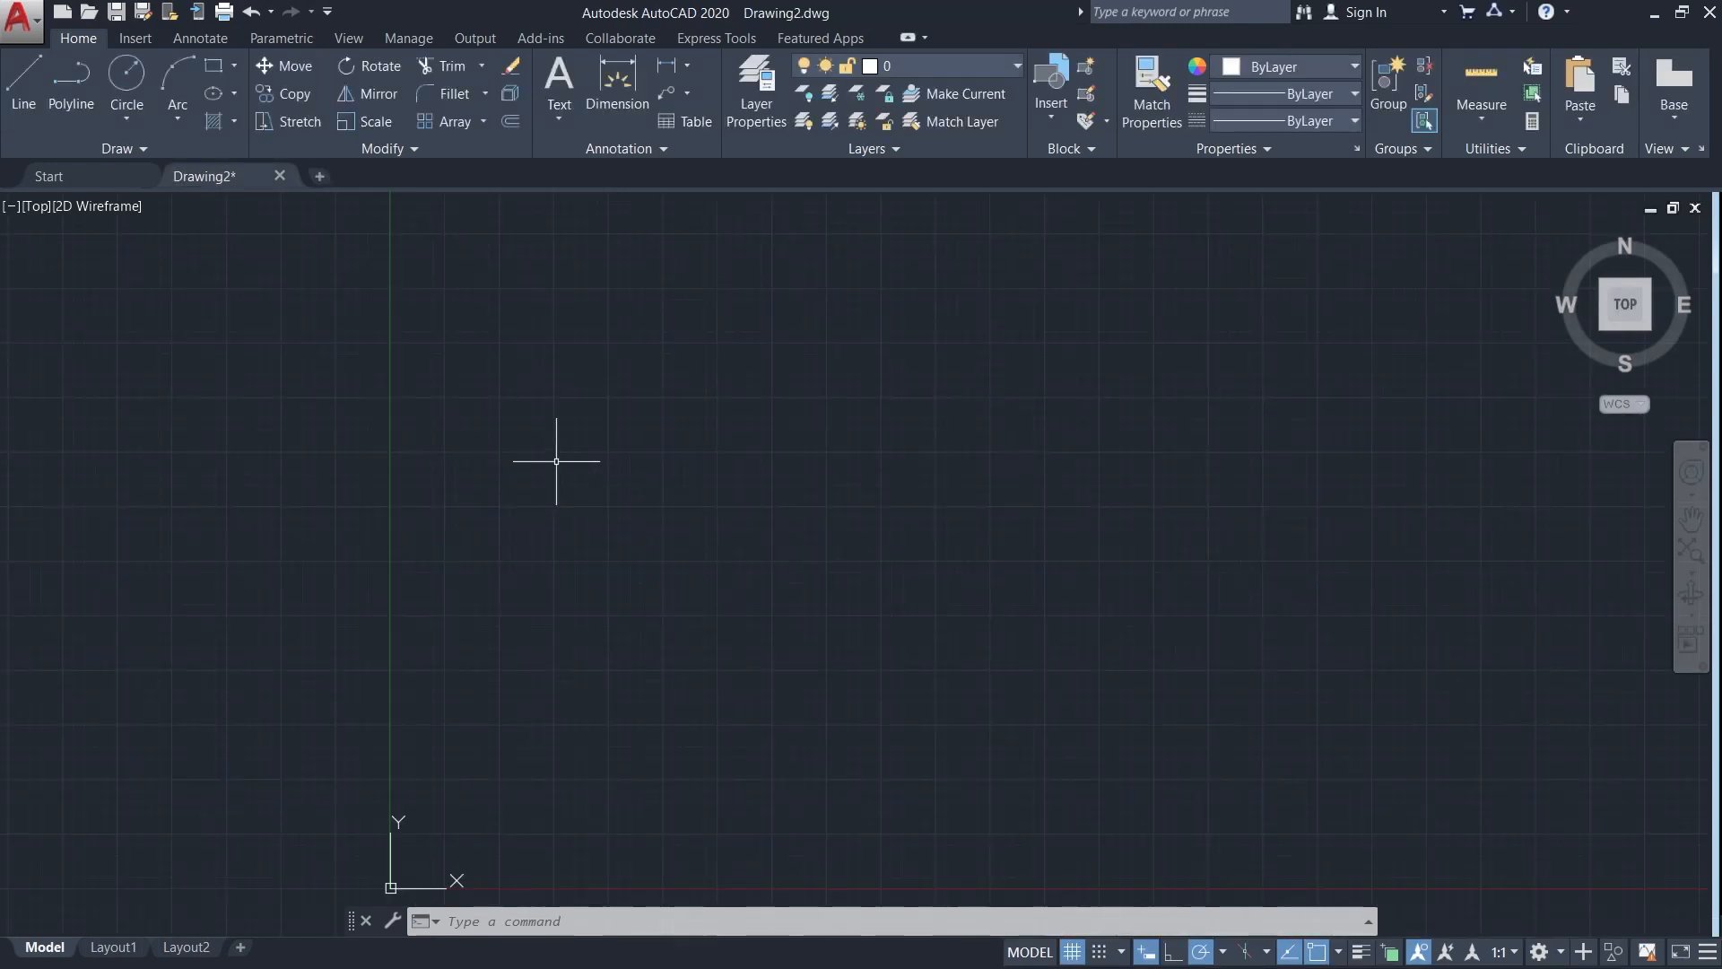
- In AutoCAD, browse to the Revit folder and select the exported Level 1 Copy 1 DWG
click(20, 20)
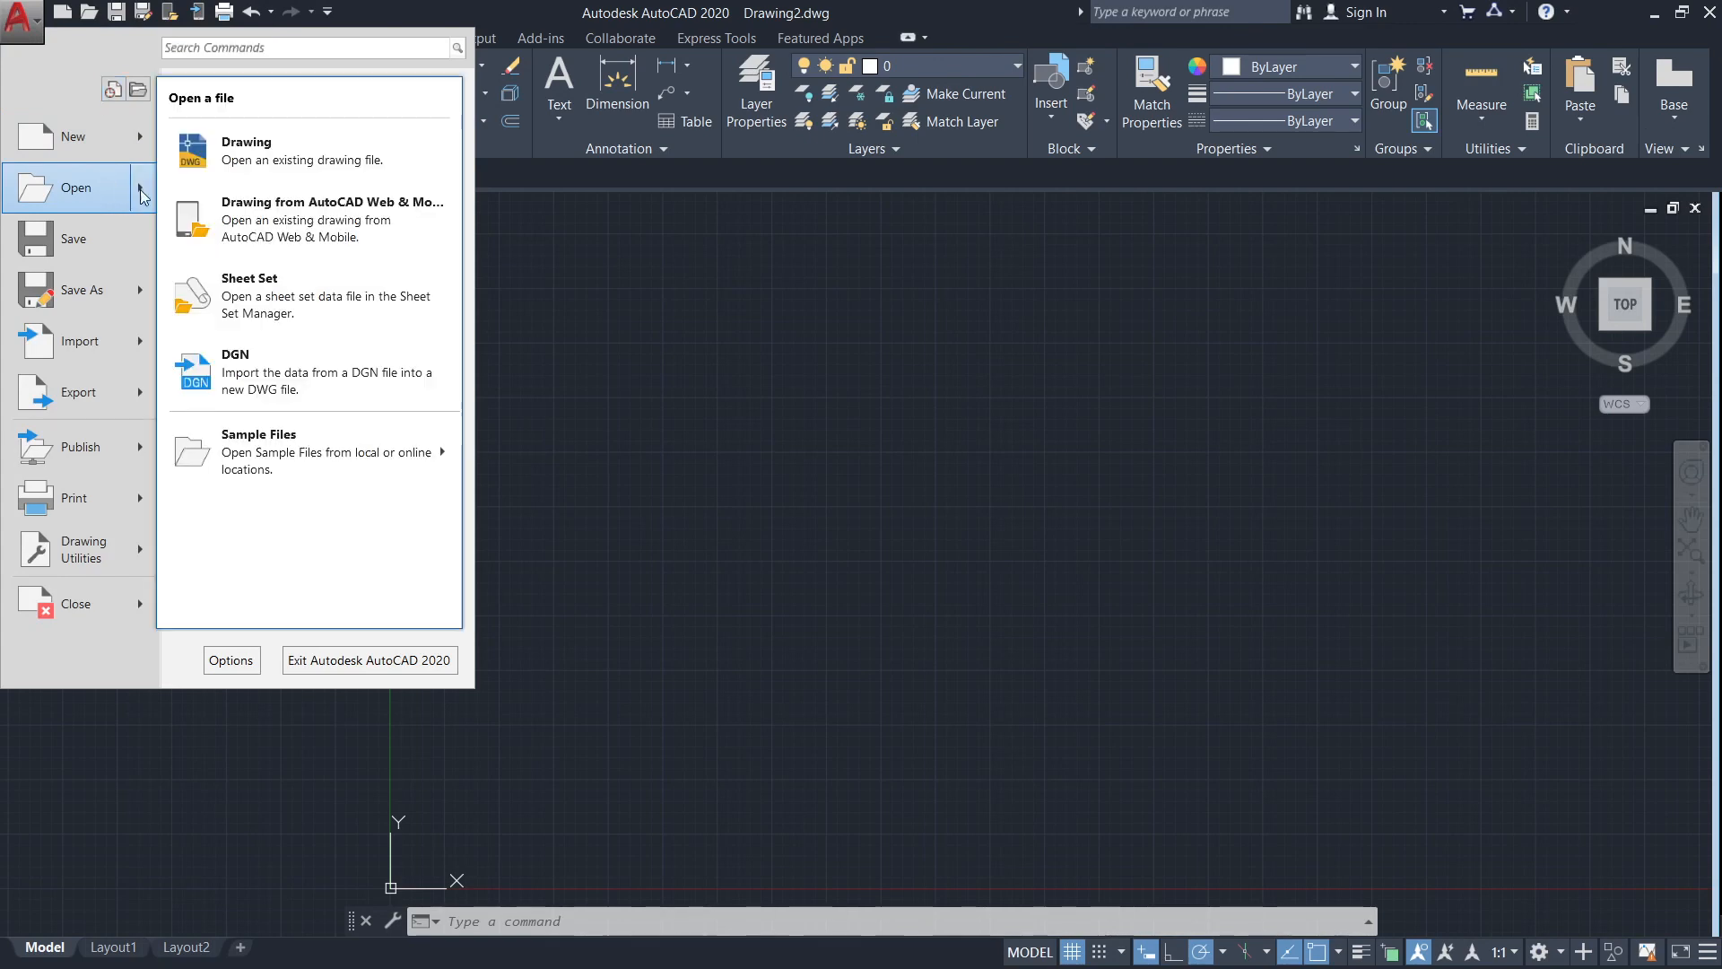
click(246, 150)
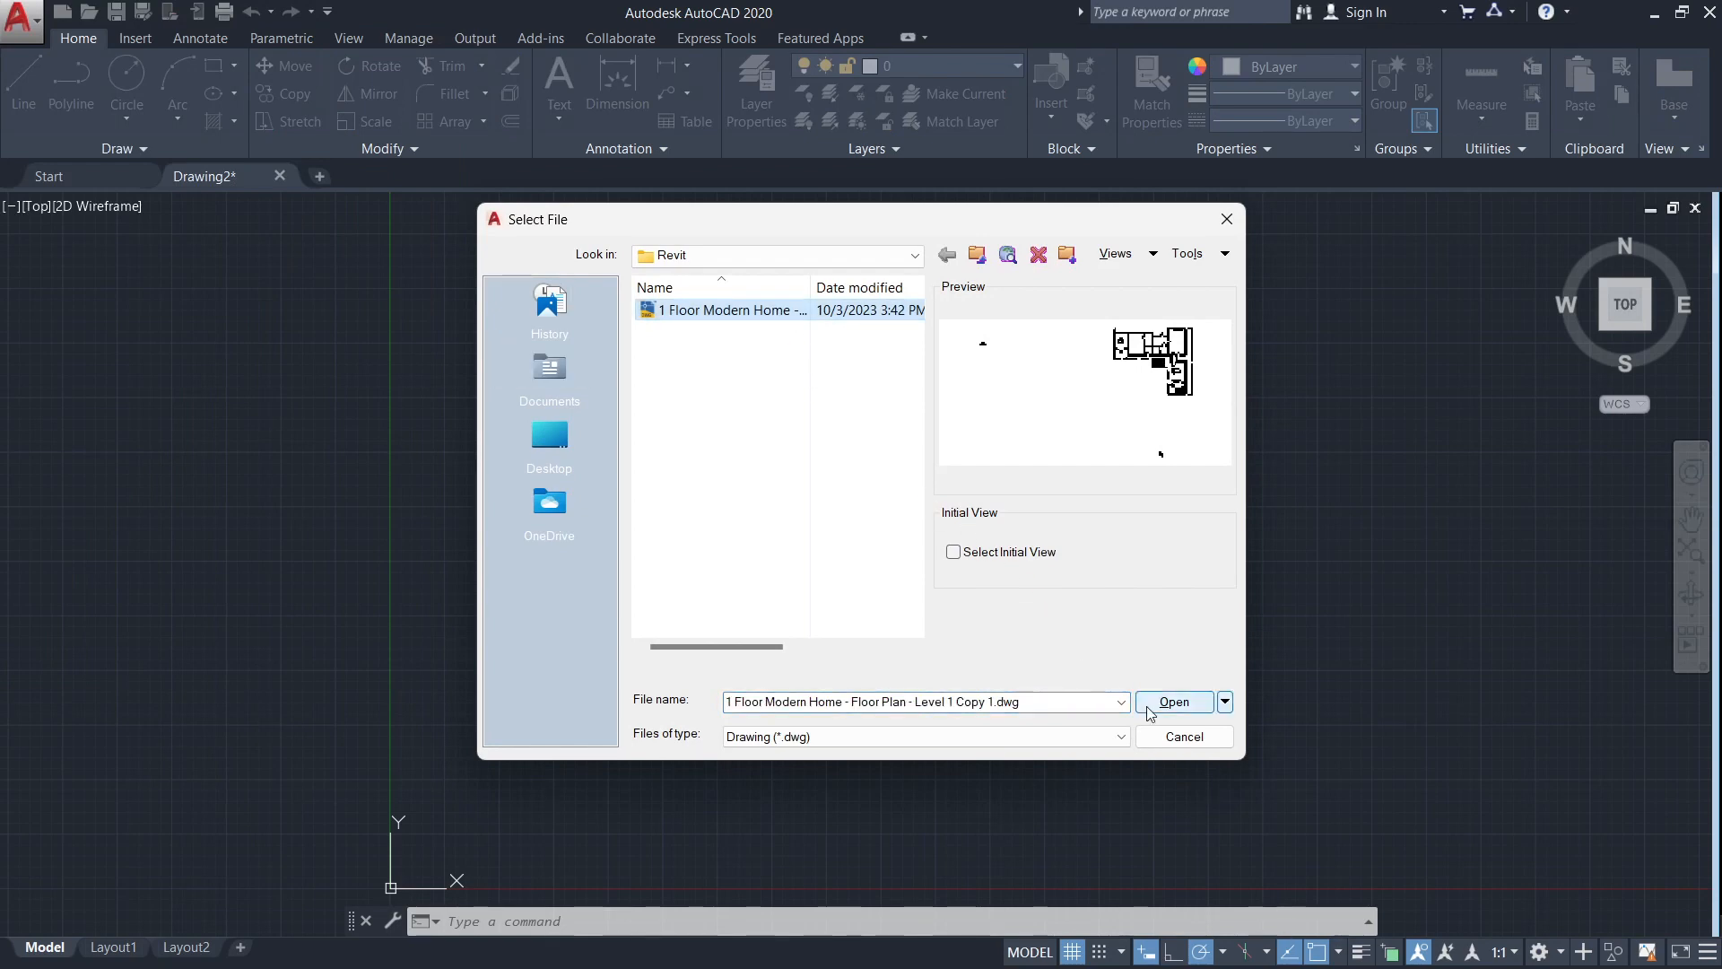
click(1173, 701)
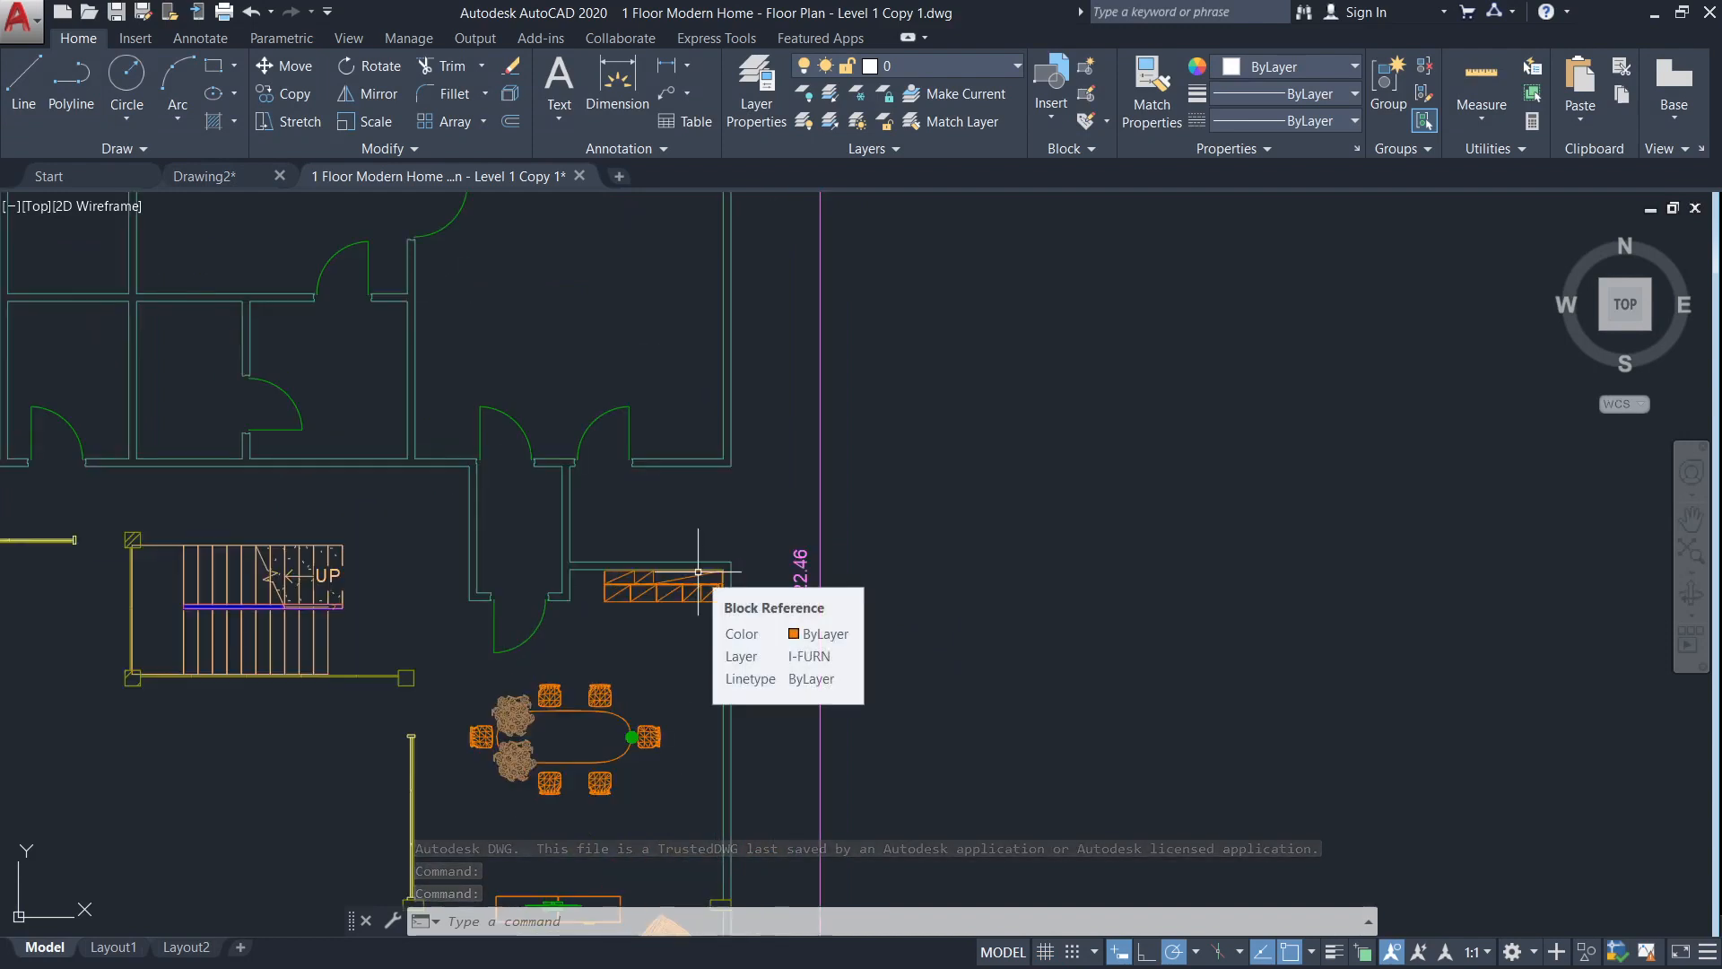
mouse_move(906, 594)
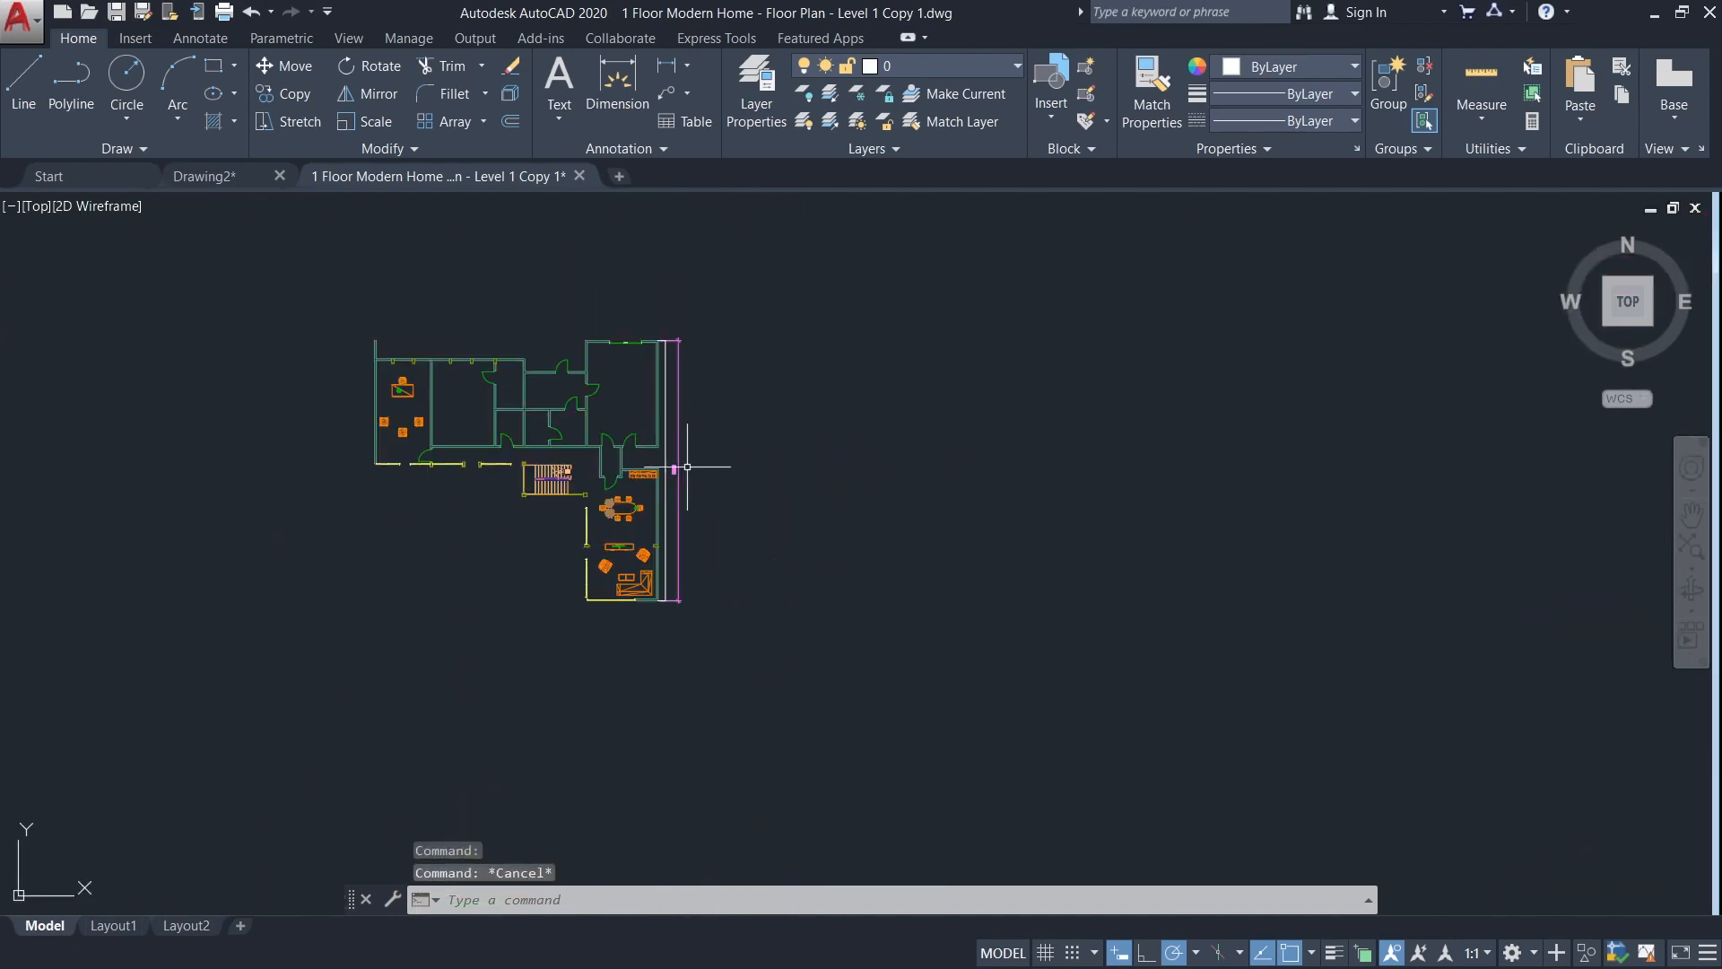
- Begin a lasso selection around the exported floor plan
click(679, 467)
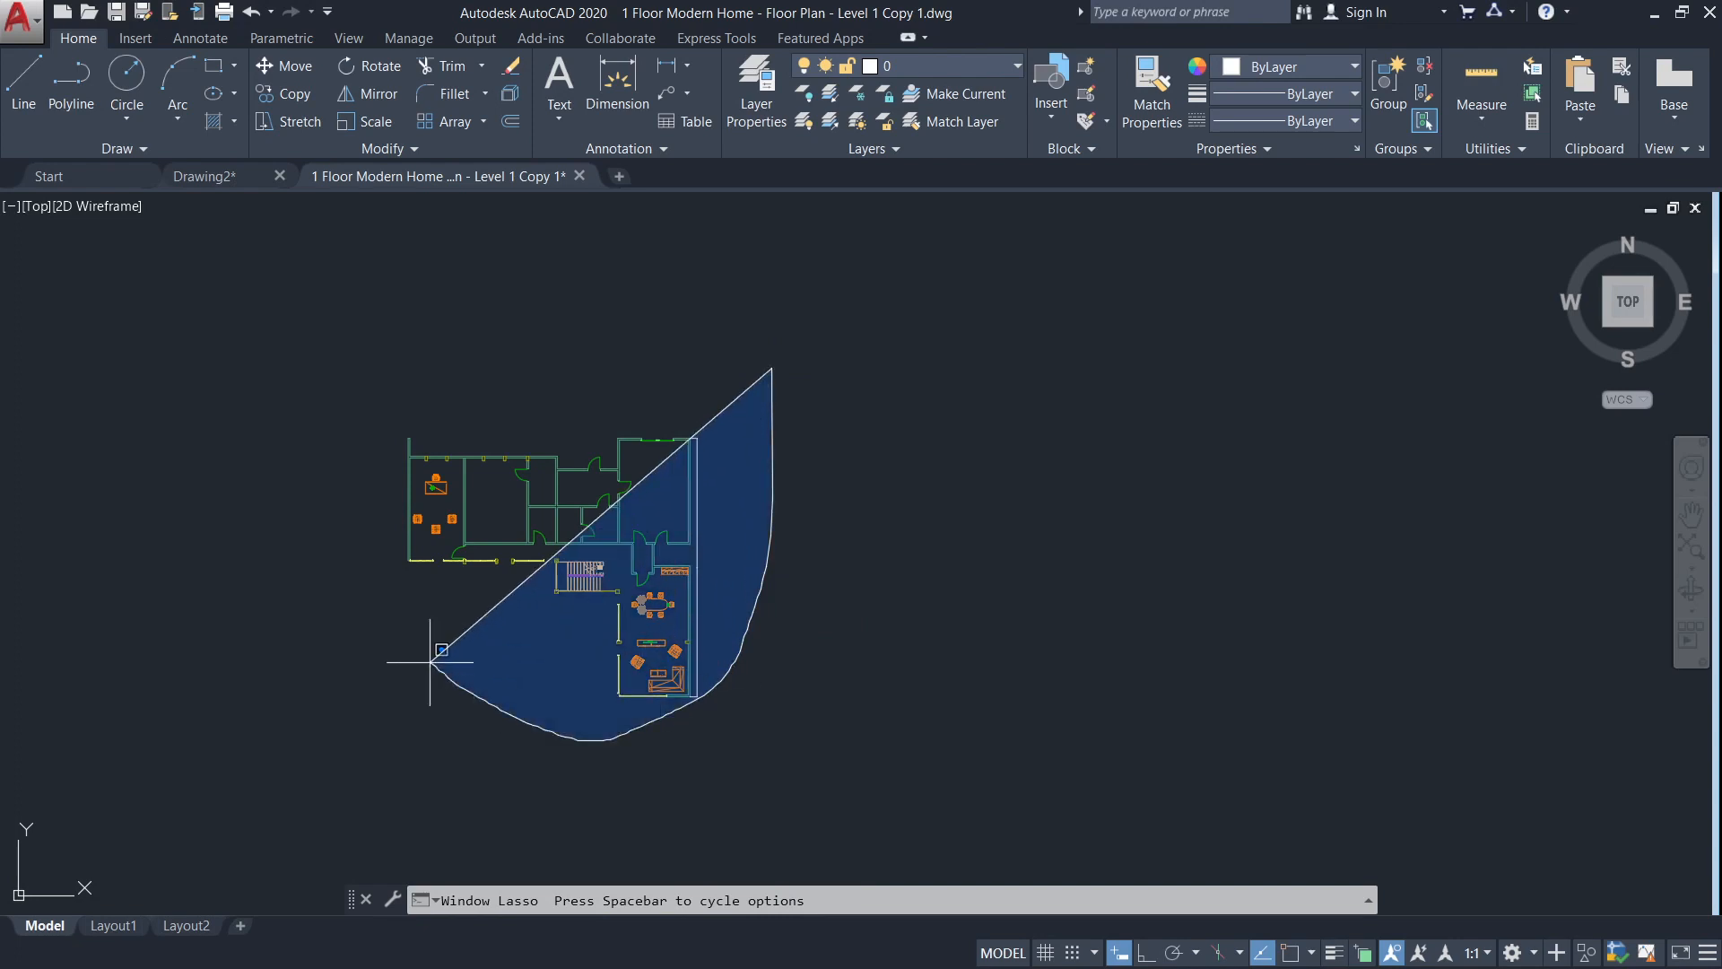
- Scale all 392 selected plan objects by a factor of 0.001 using SC
text(SCALE Specify base point:)
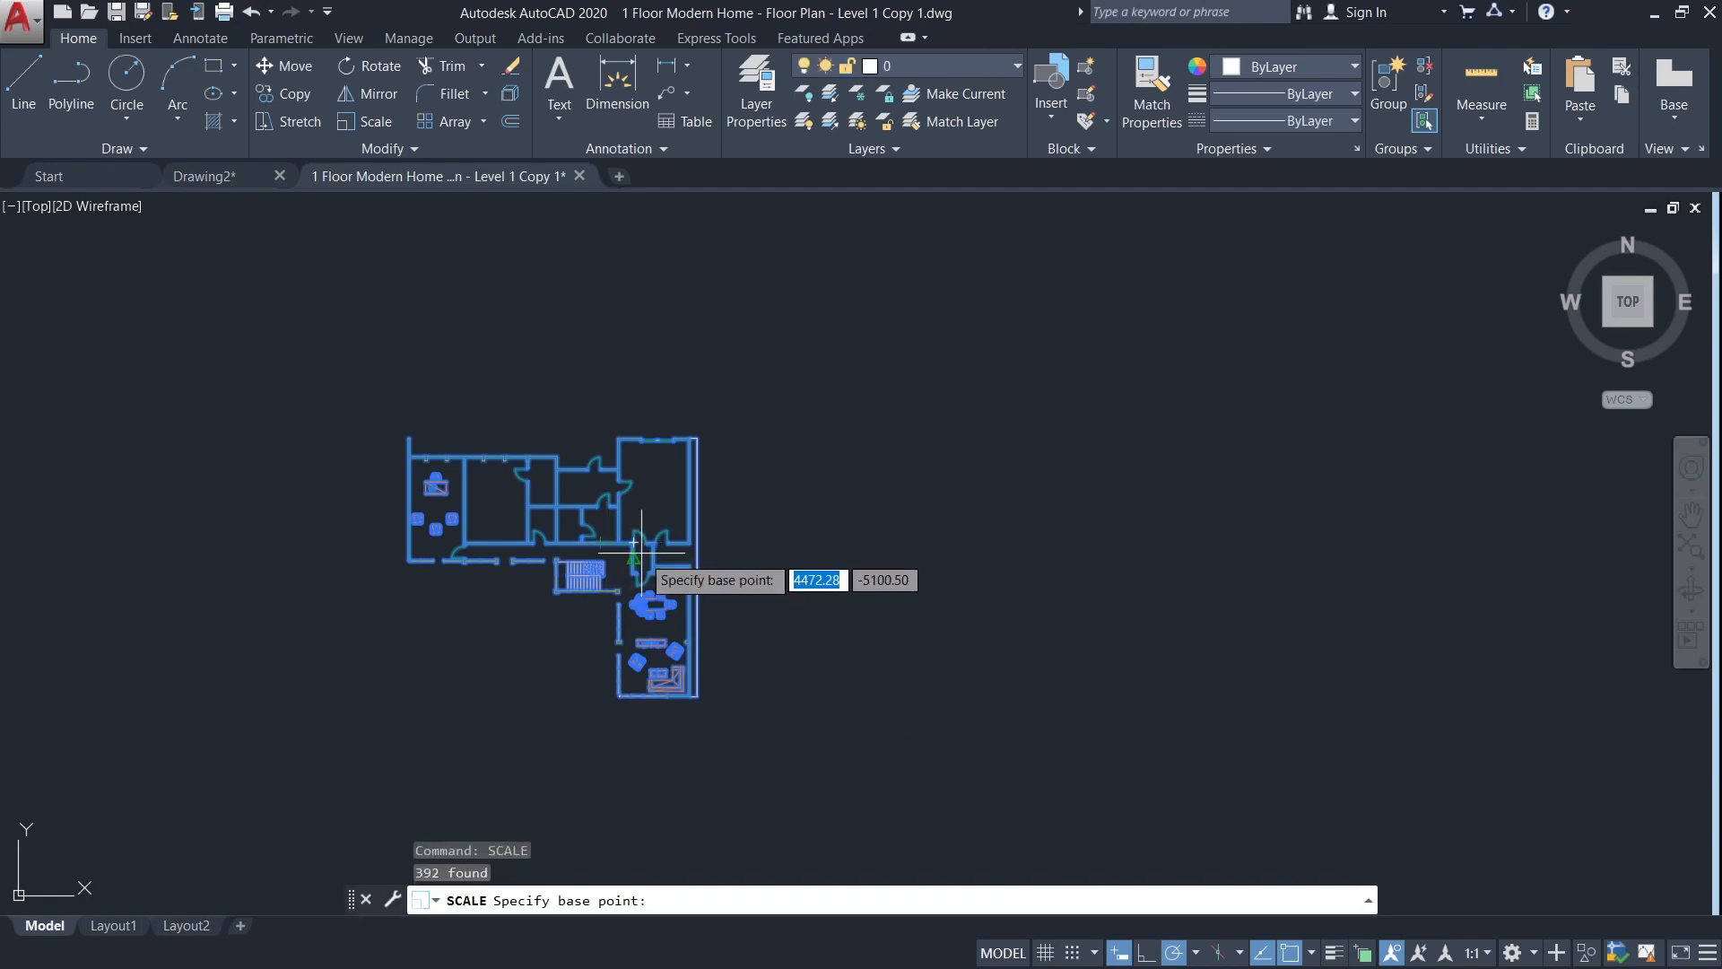
click(634, 560)
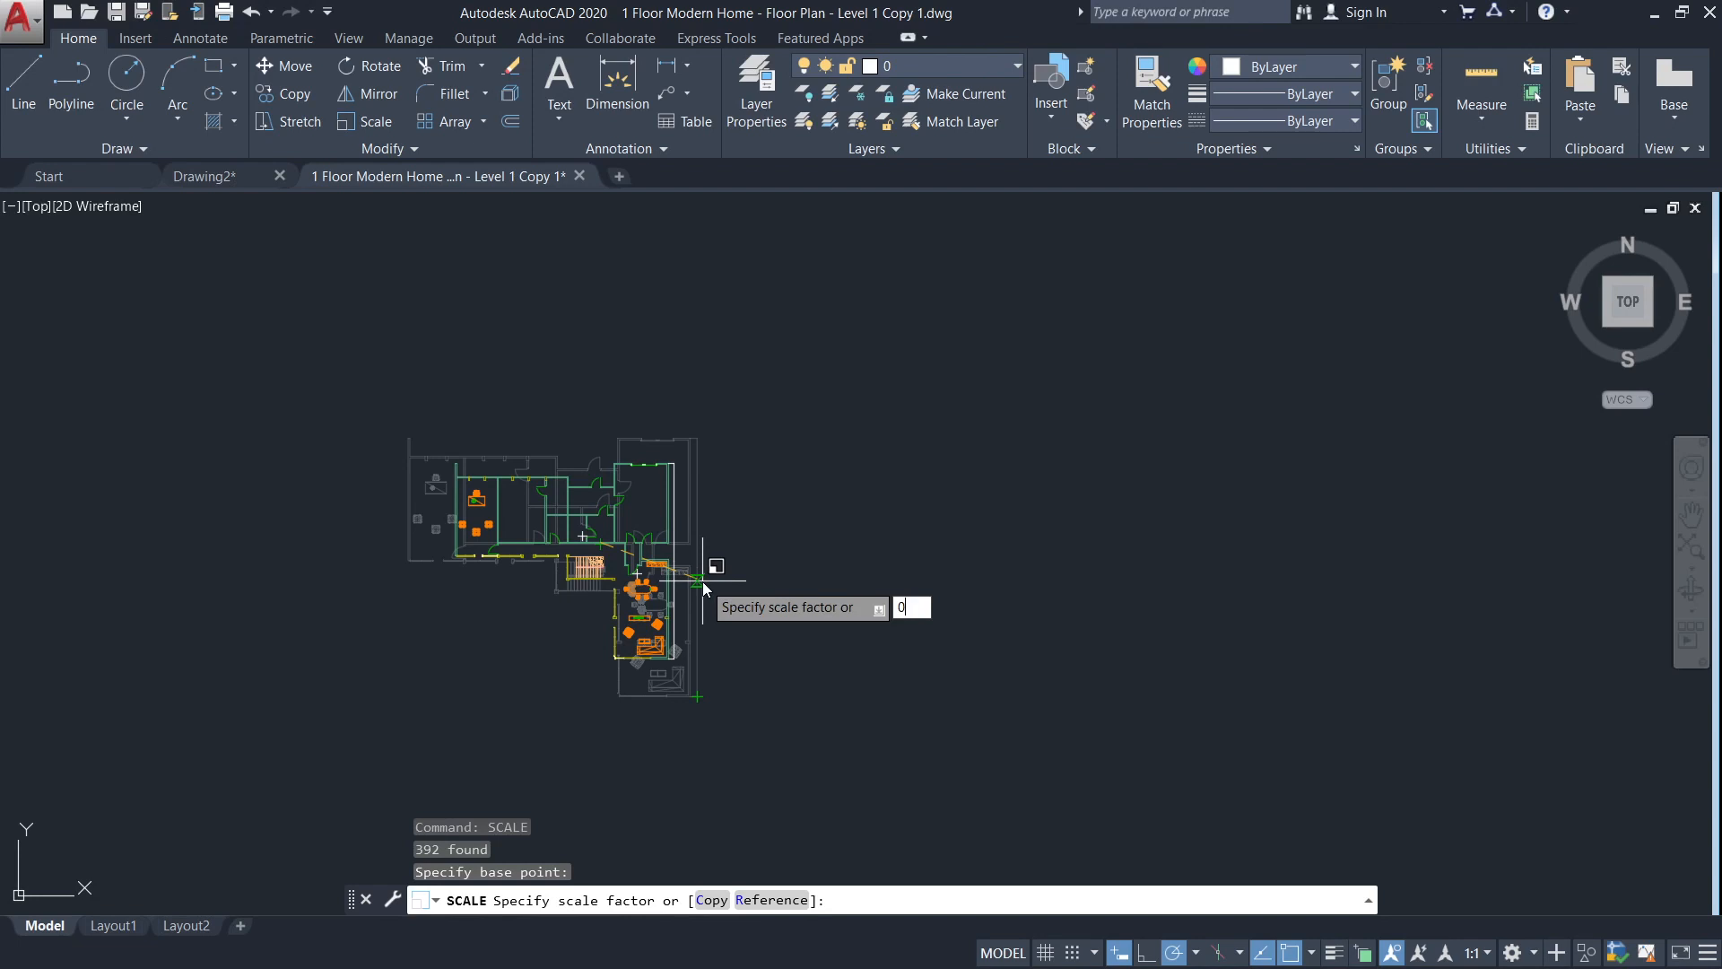
text(0.001)
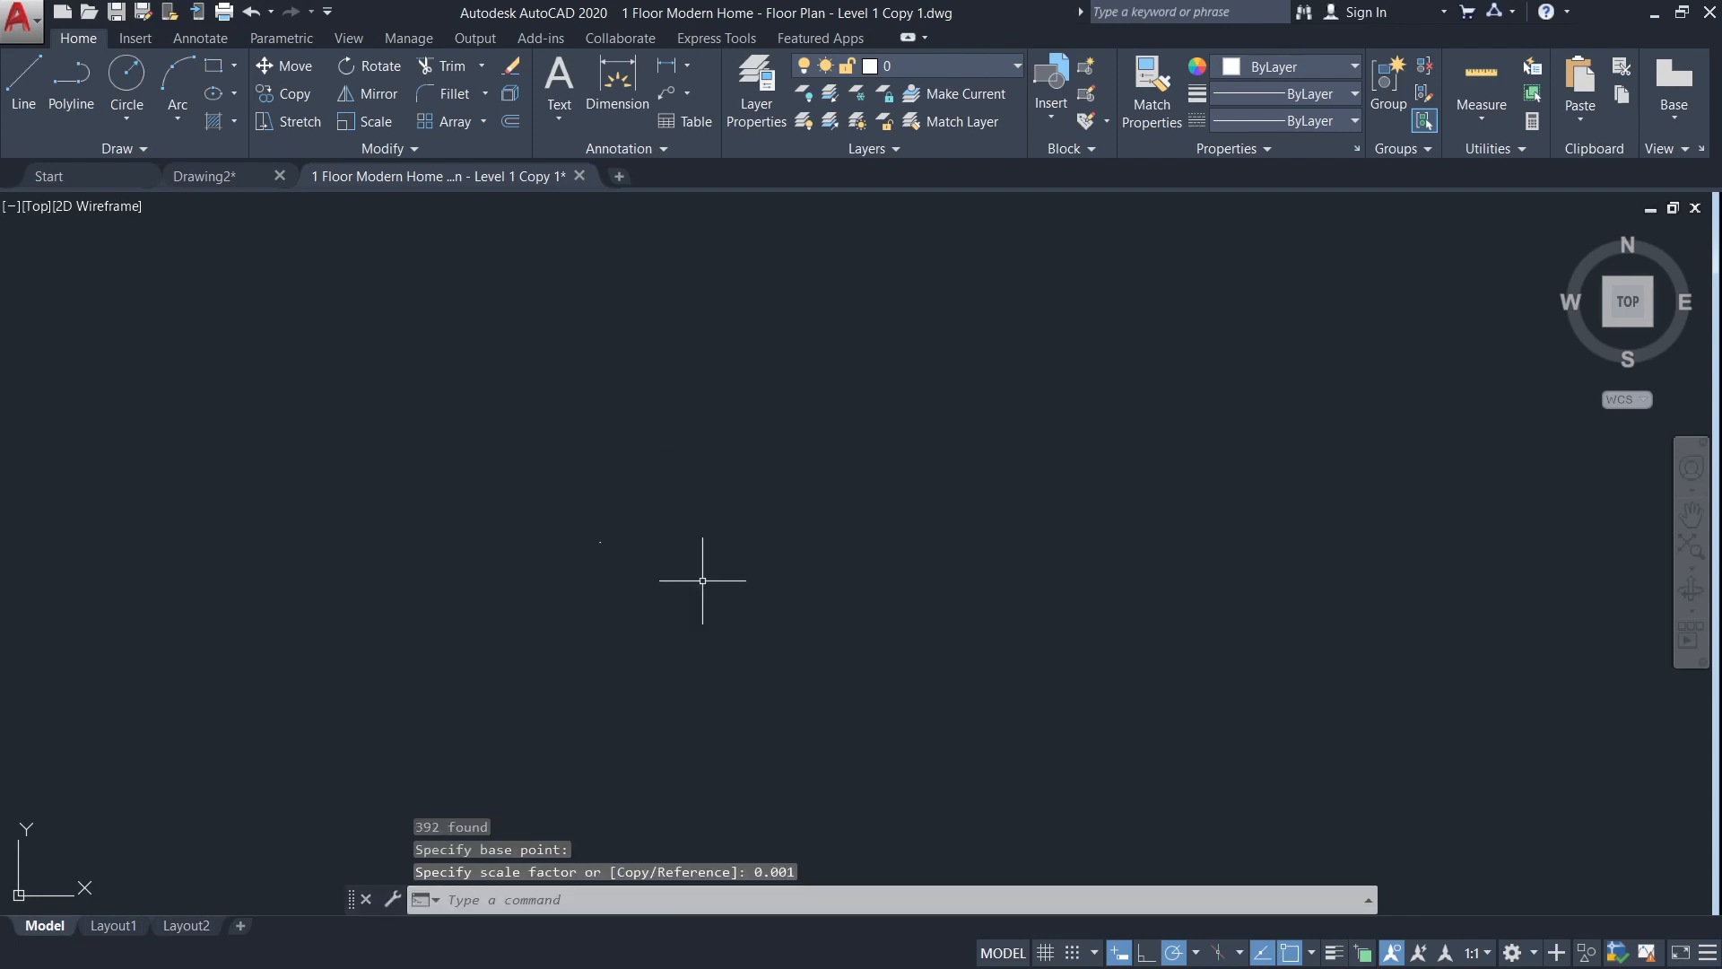